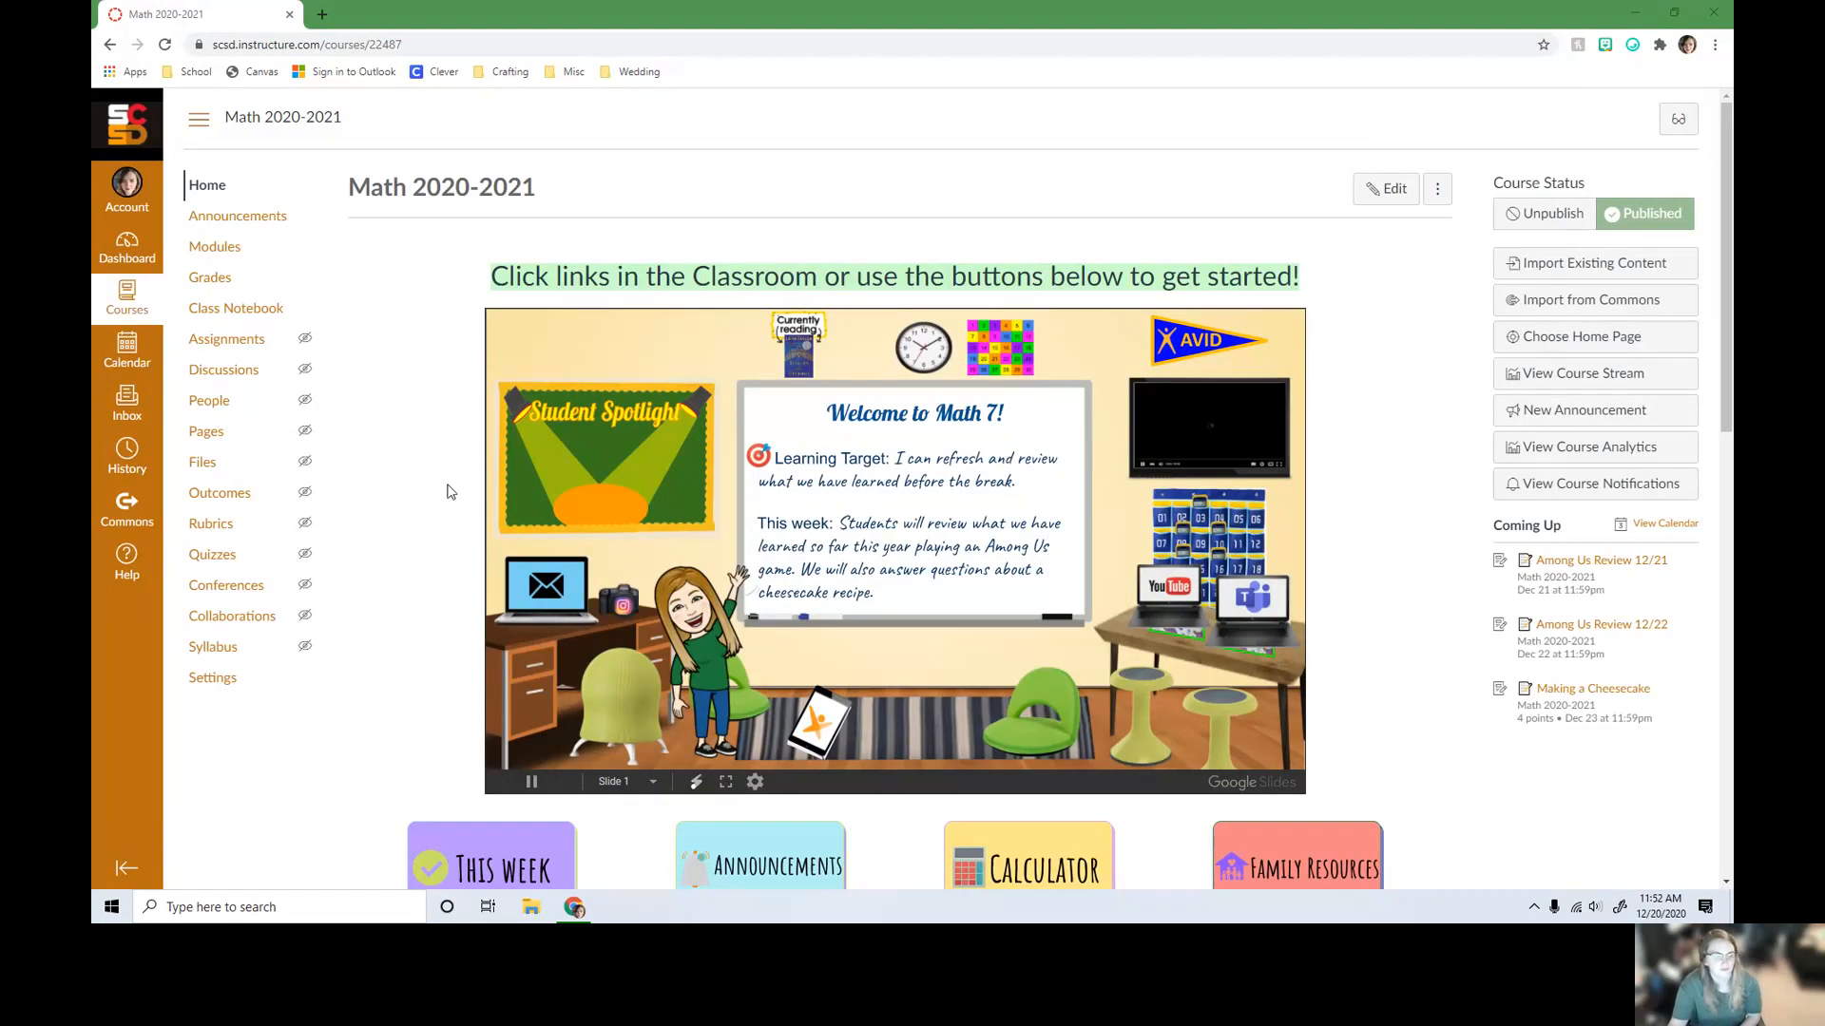
Go to Modules, find Week 15, and open the Wednesday 12/23 page.
left_click(215, 246)
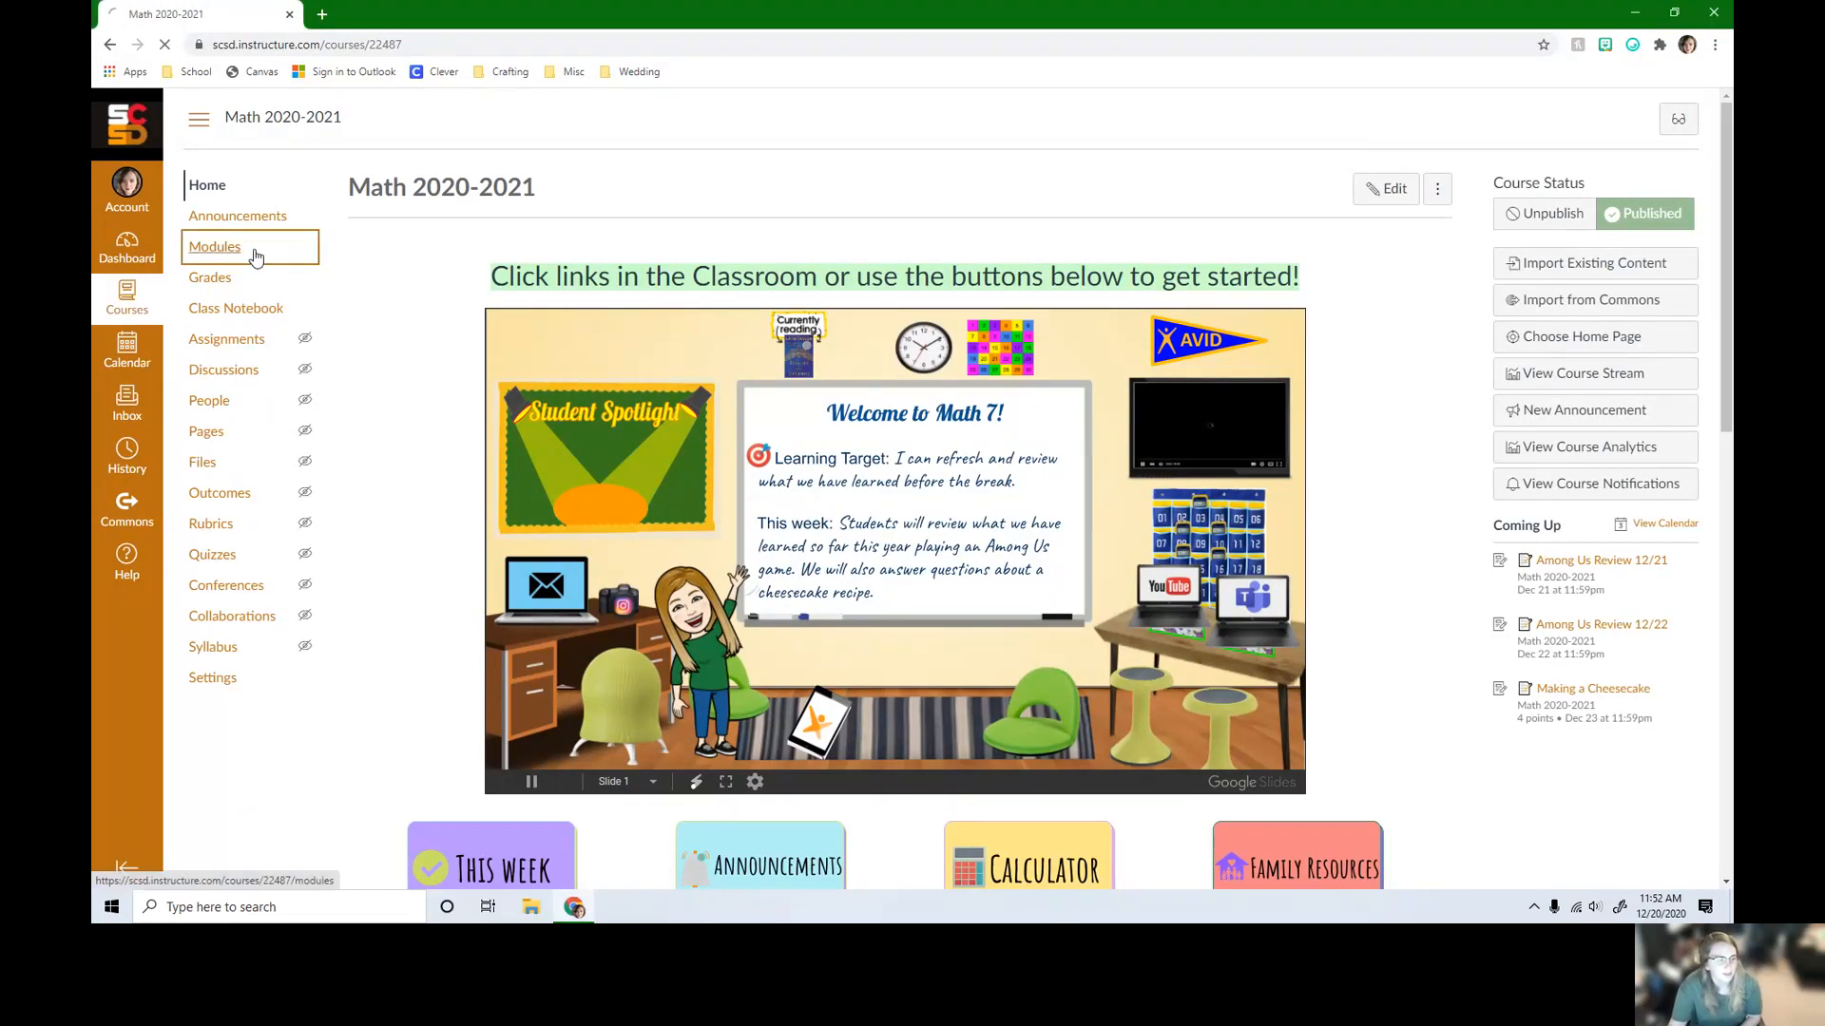
left_click(214, 246)
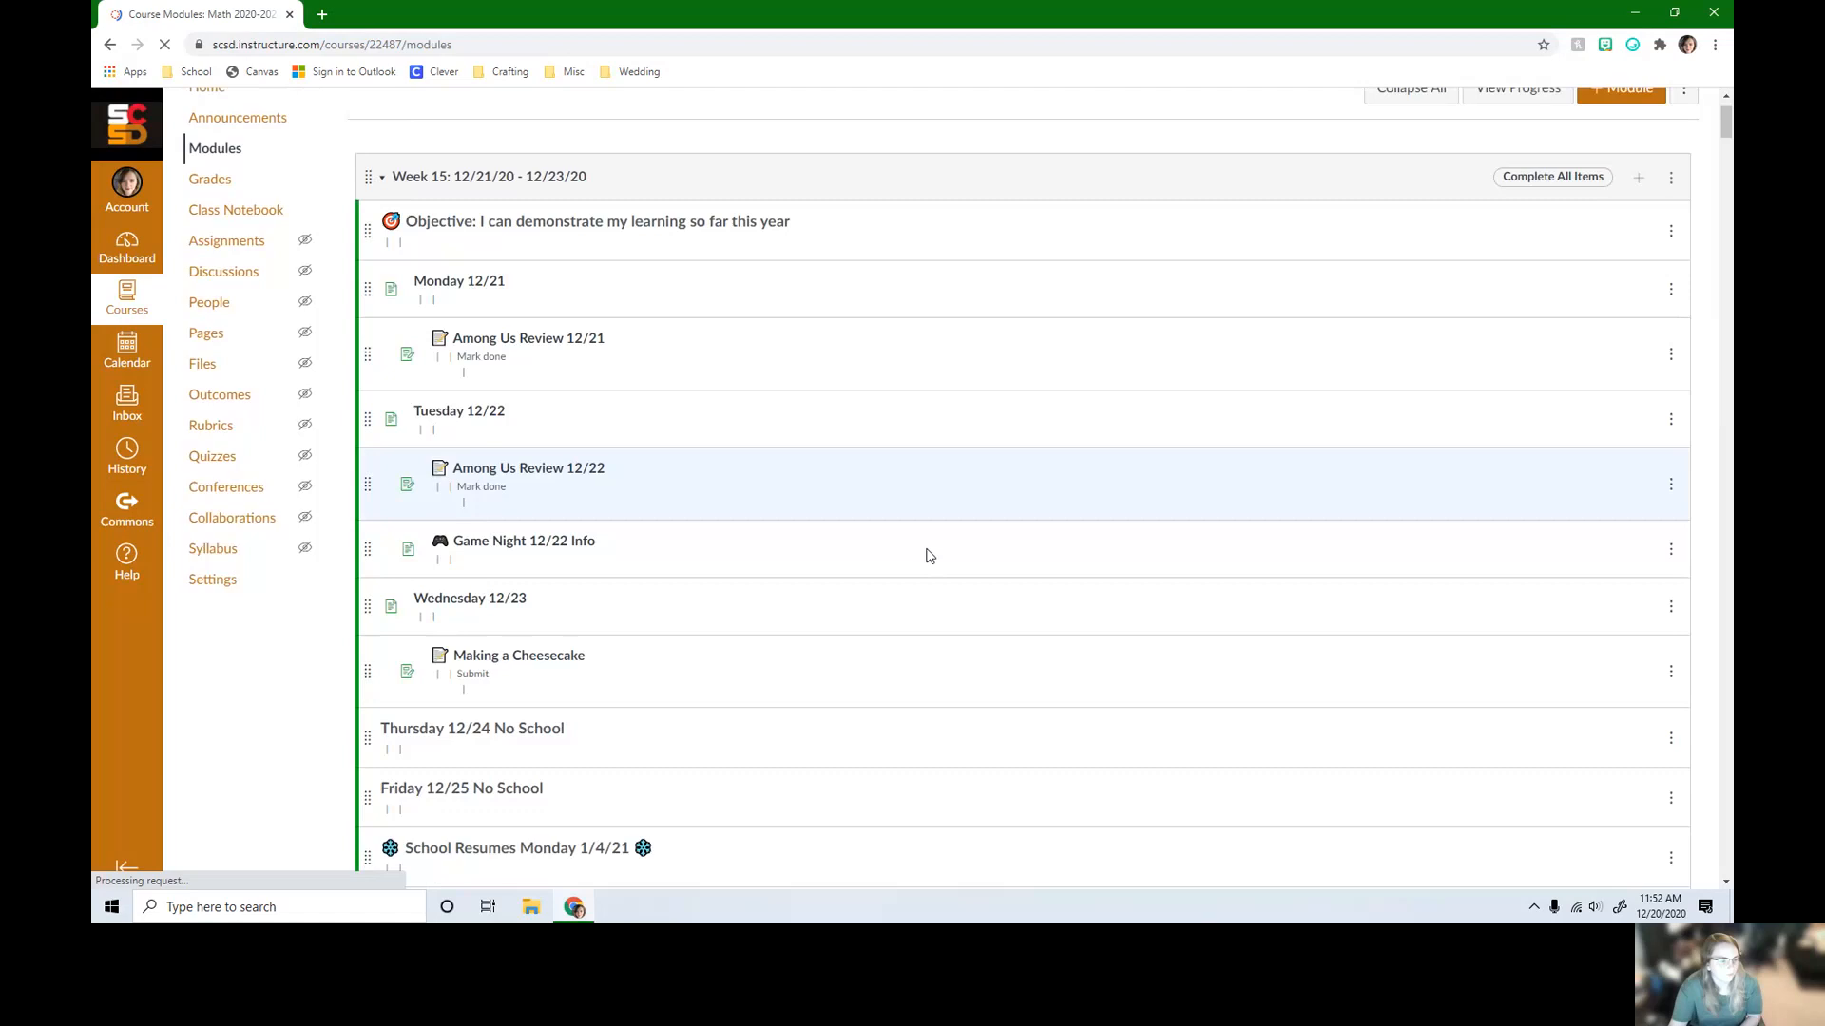
scroll("down", 3)
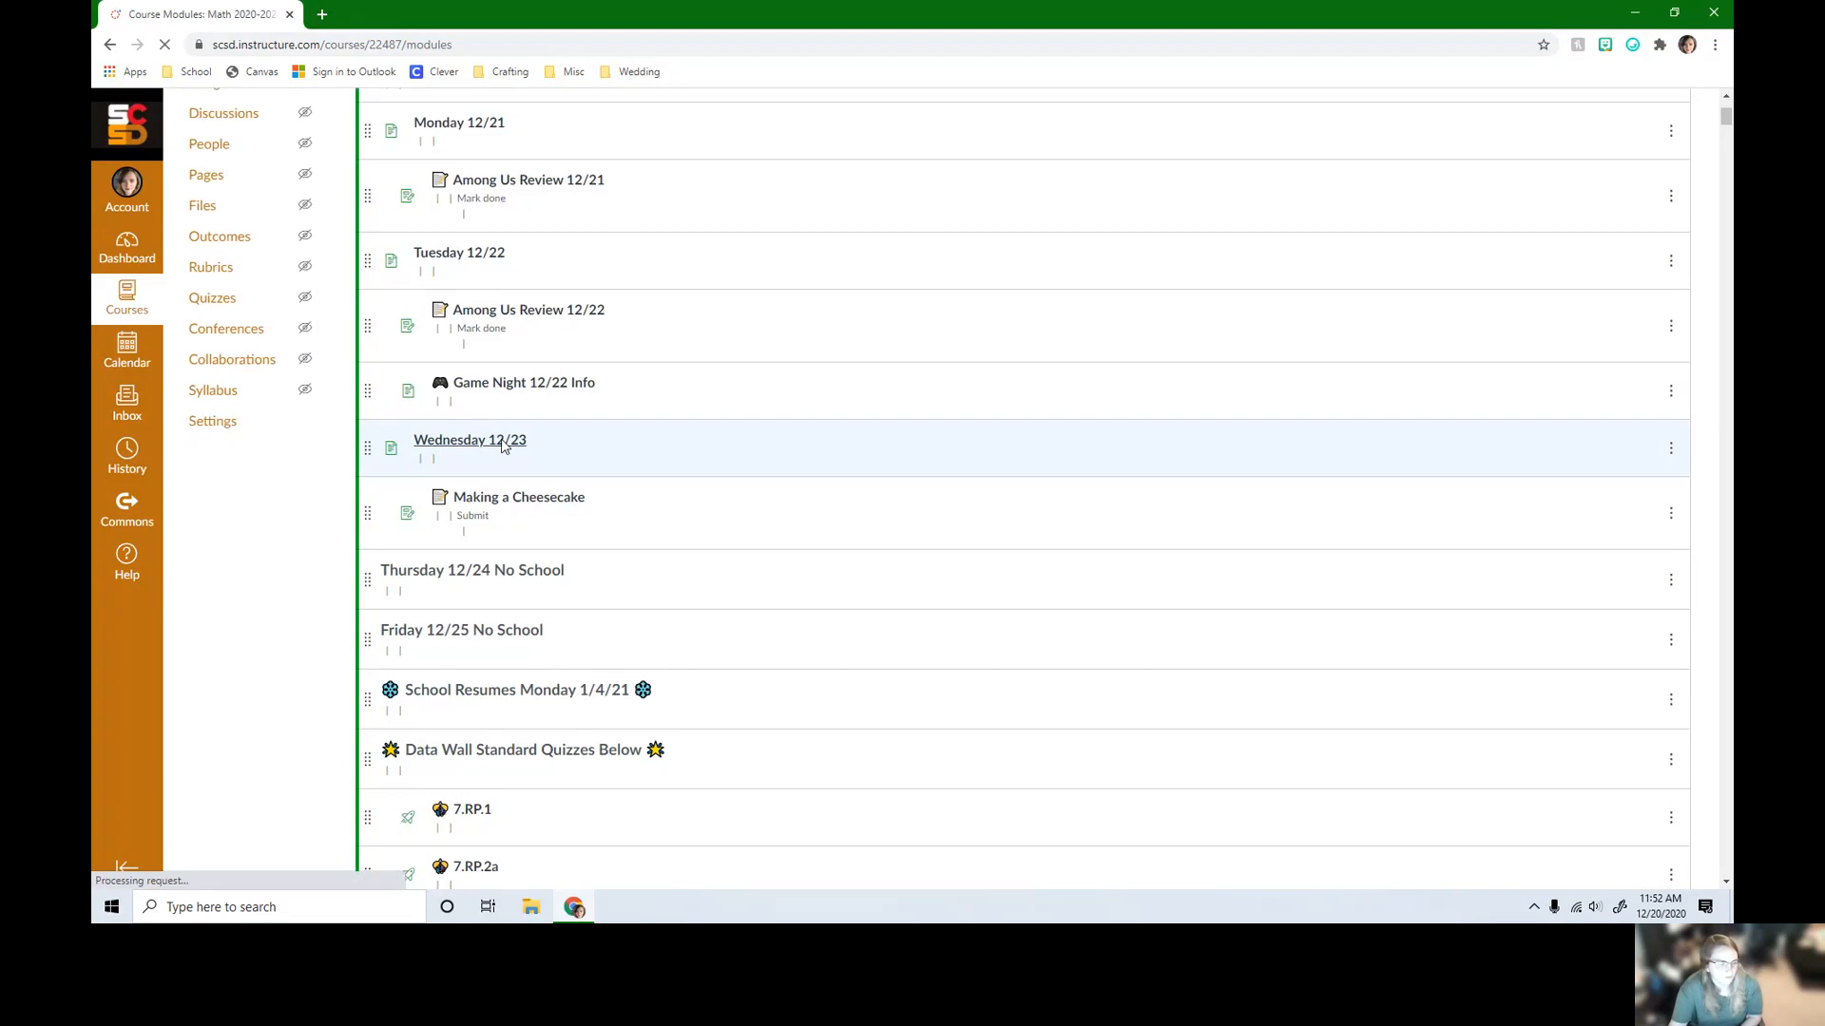
left_click(470, 441)
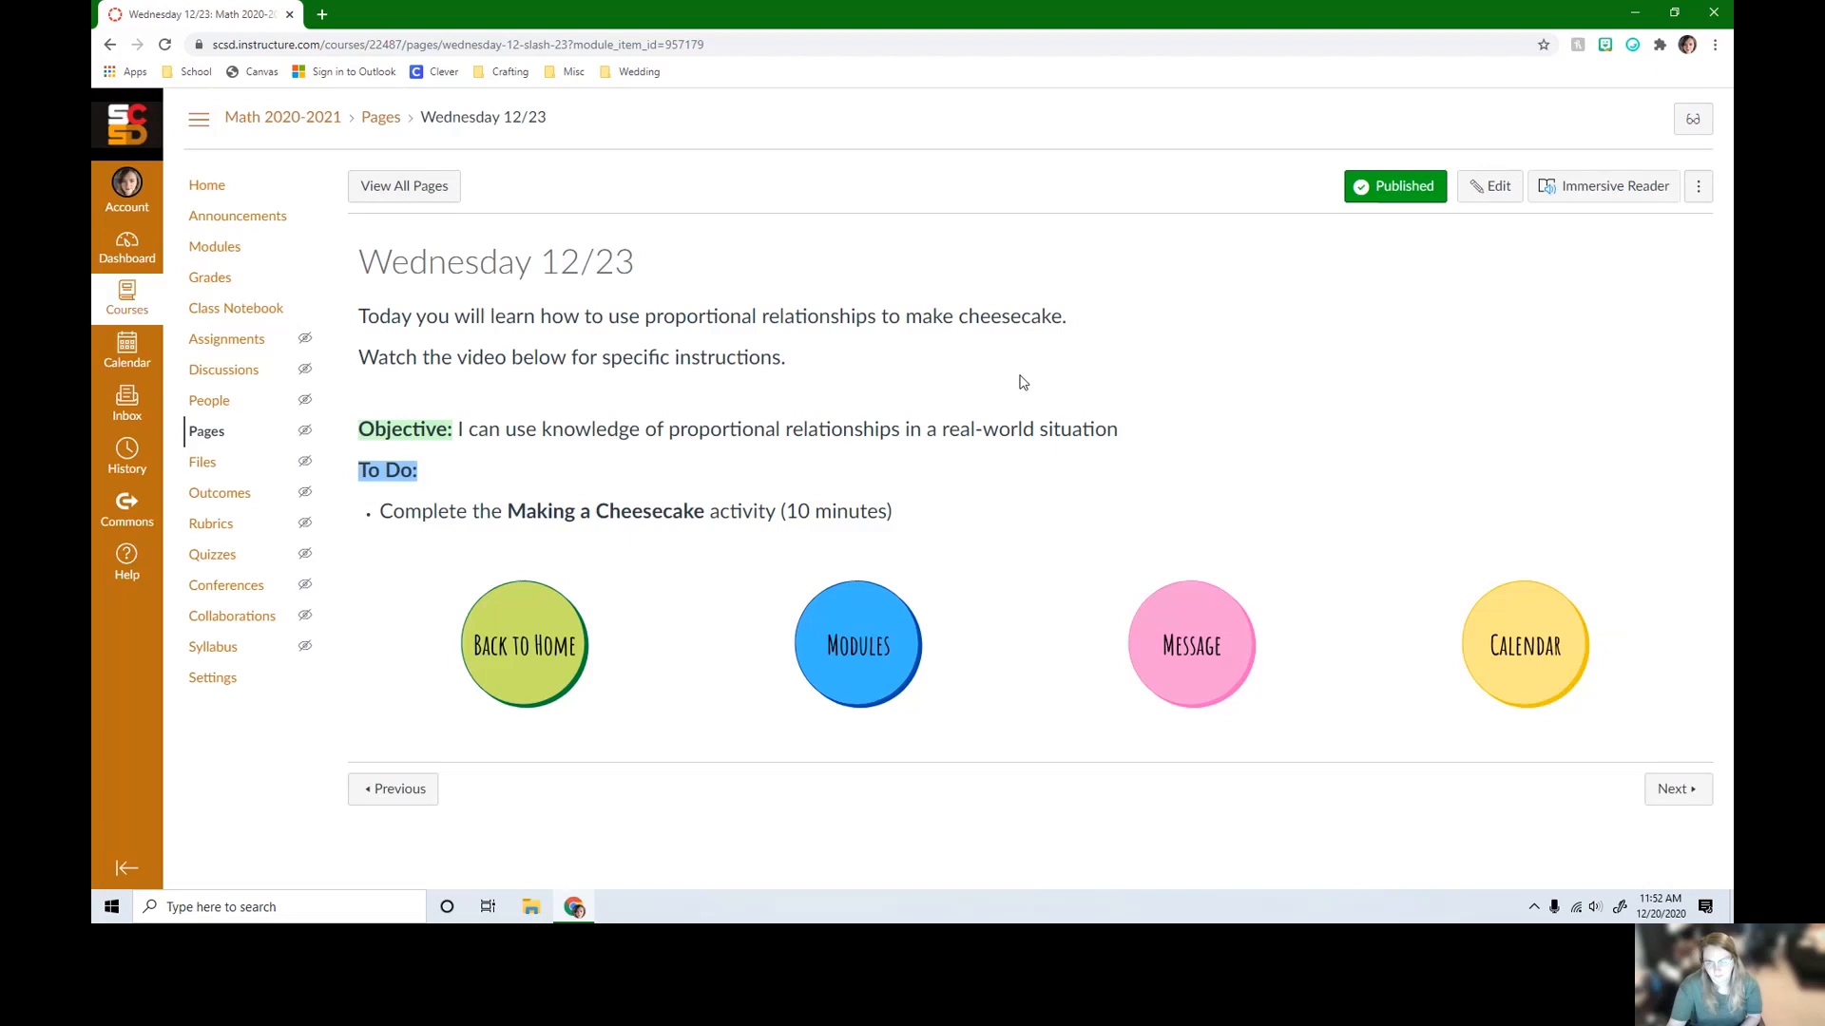
mouse_move(1068, 418)
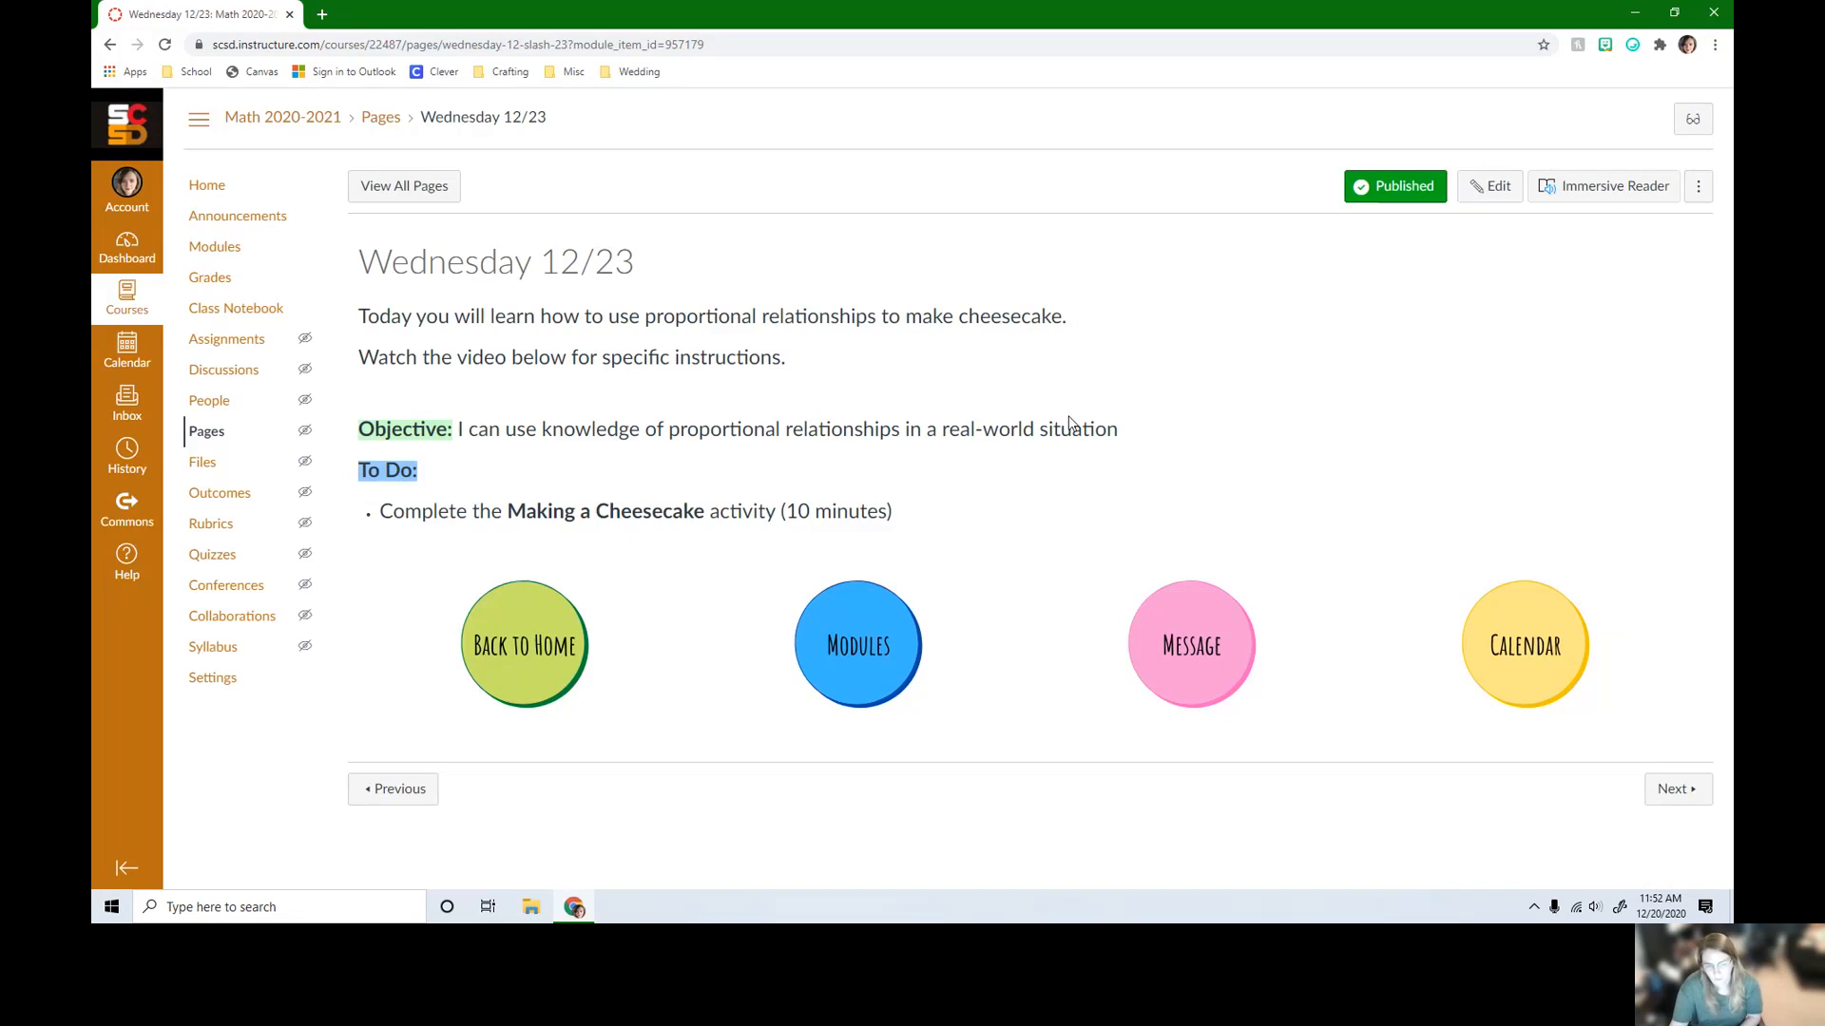
mouse_move(973, 258)
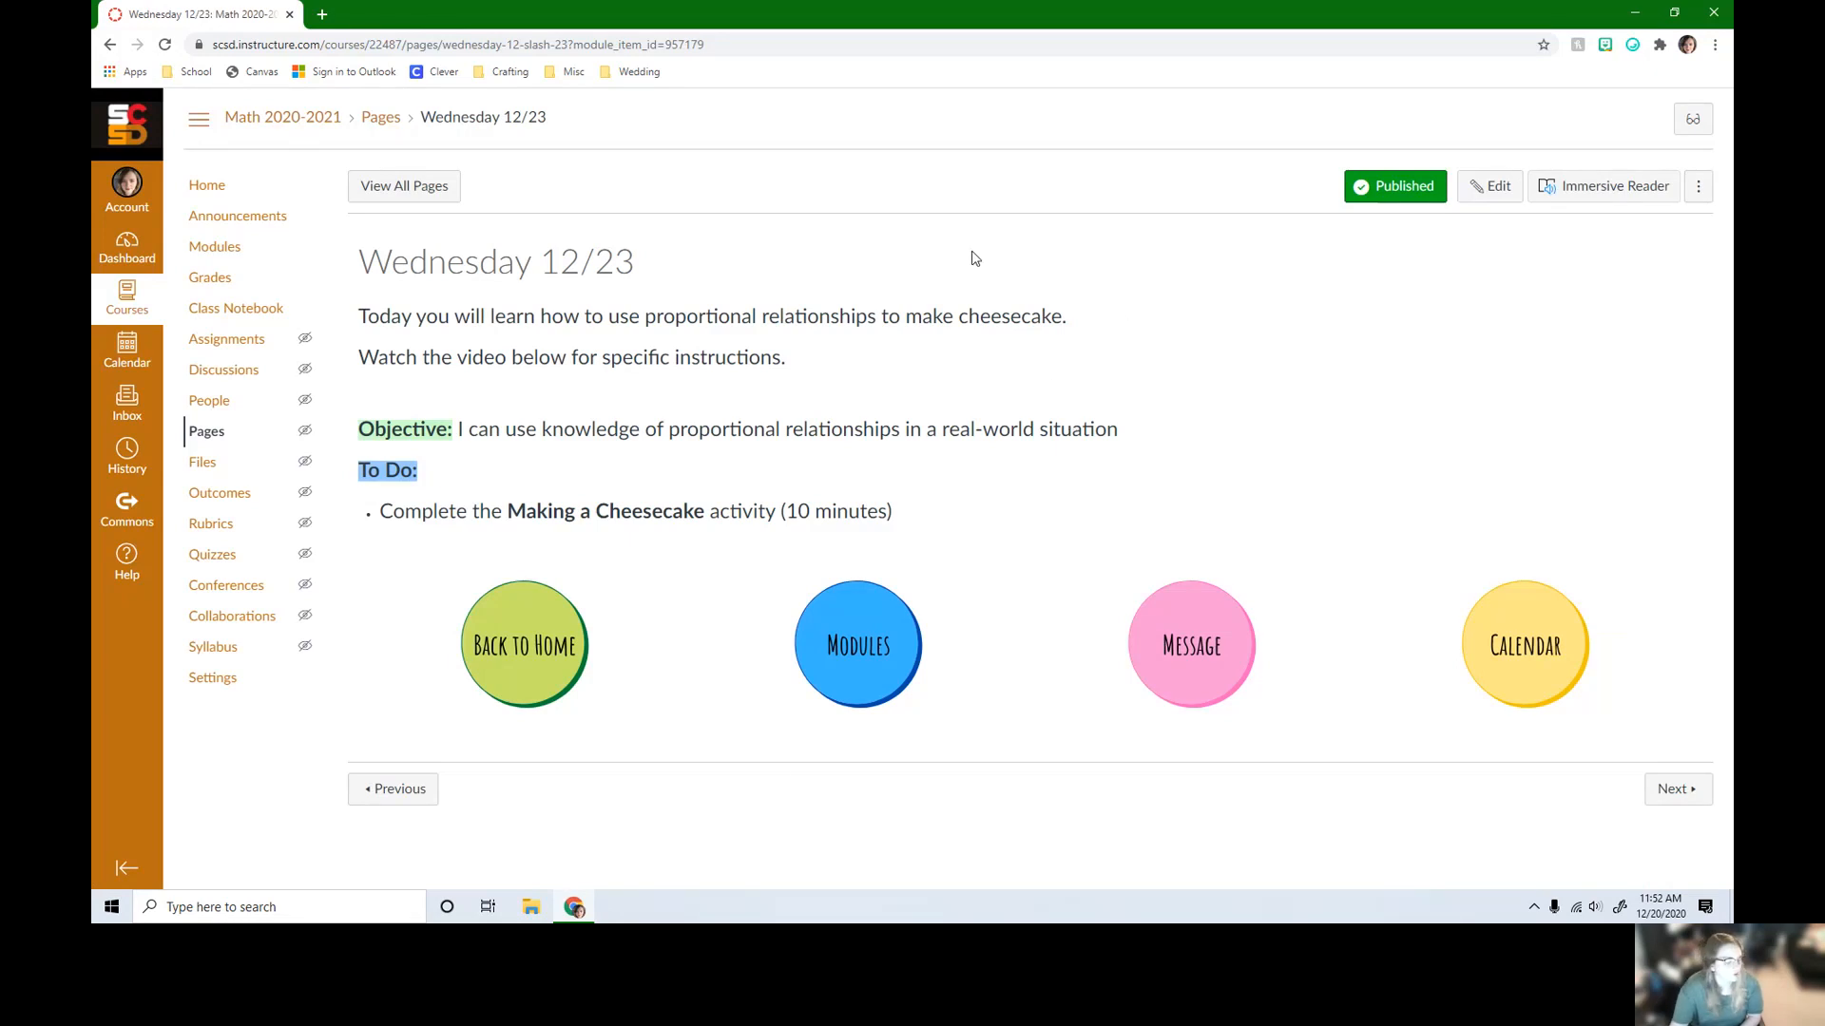
mouse_move(1679, 796)
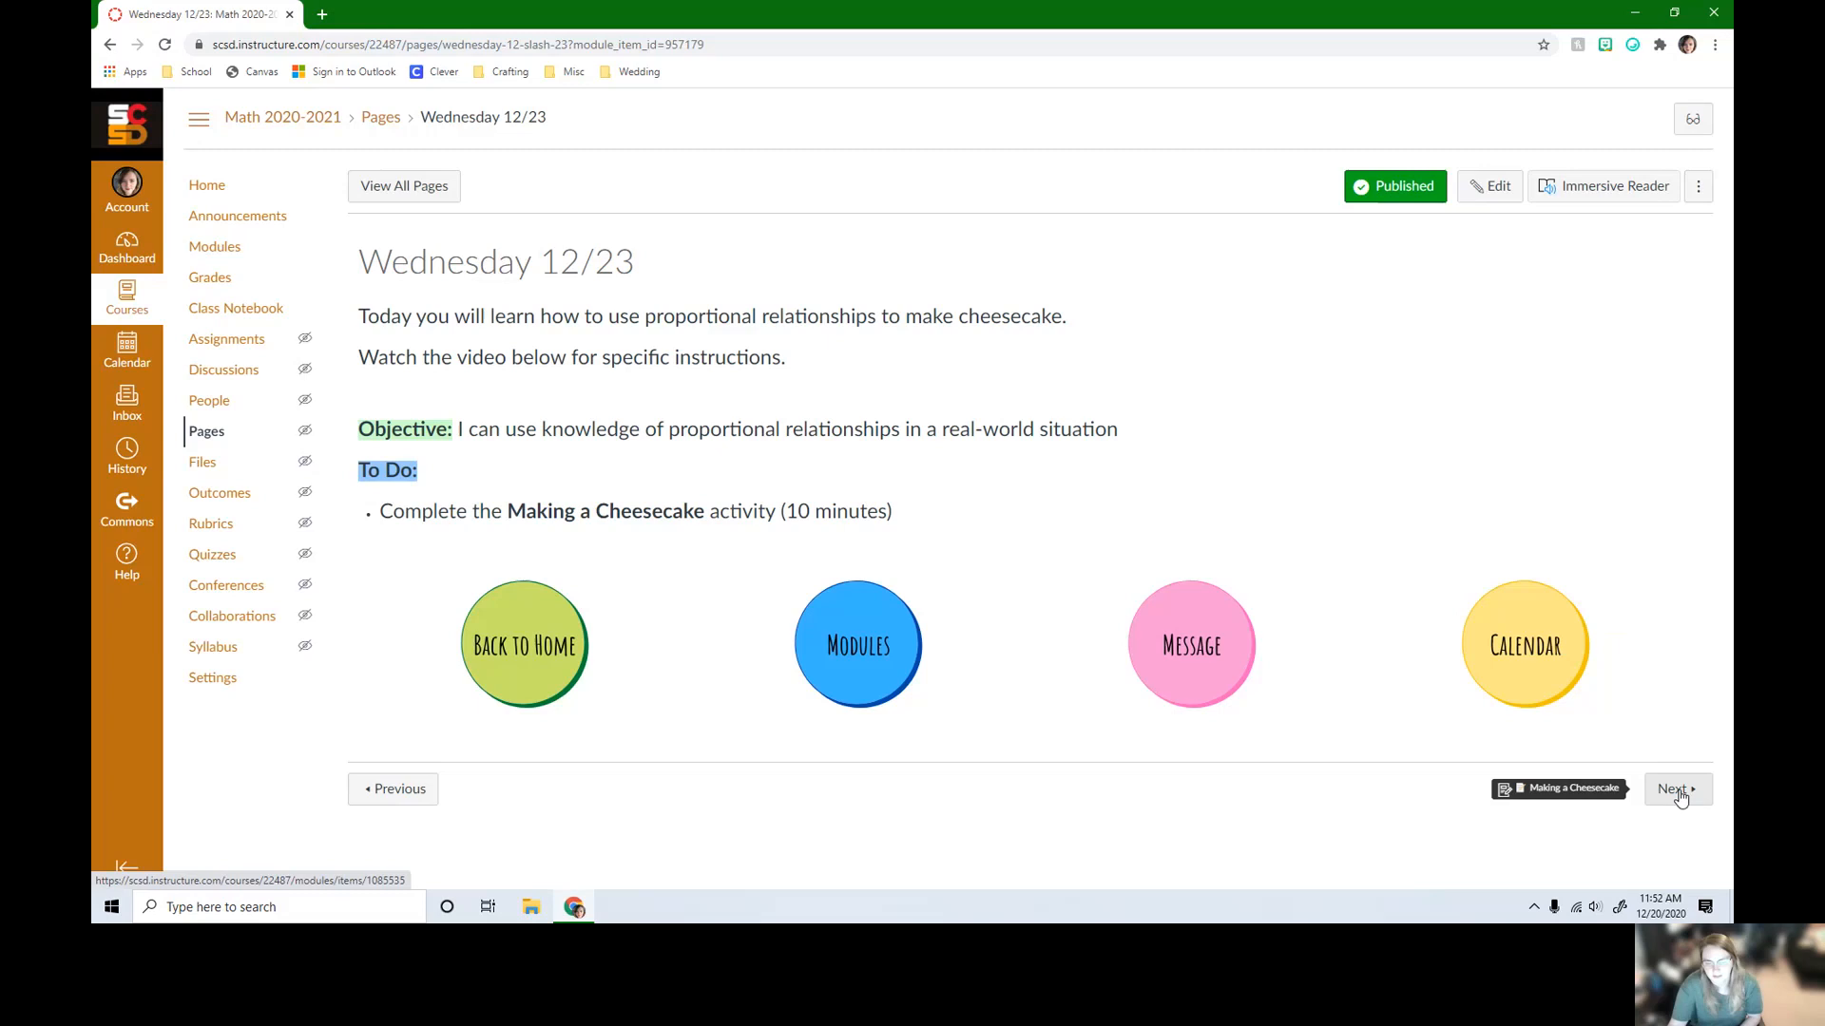
Advance with Next from Wednesday 12/23 to the Making a Cheesecake assignment.
left_click(1674, 789)
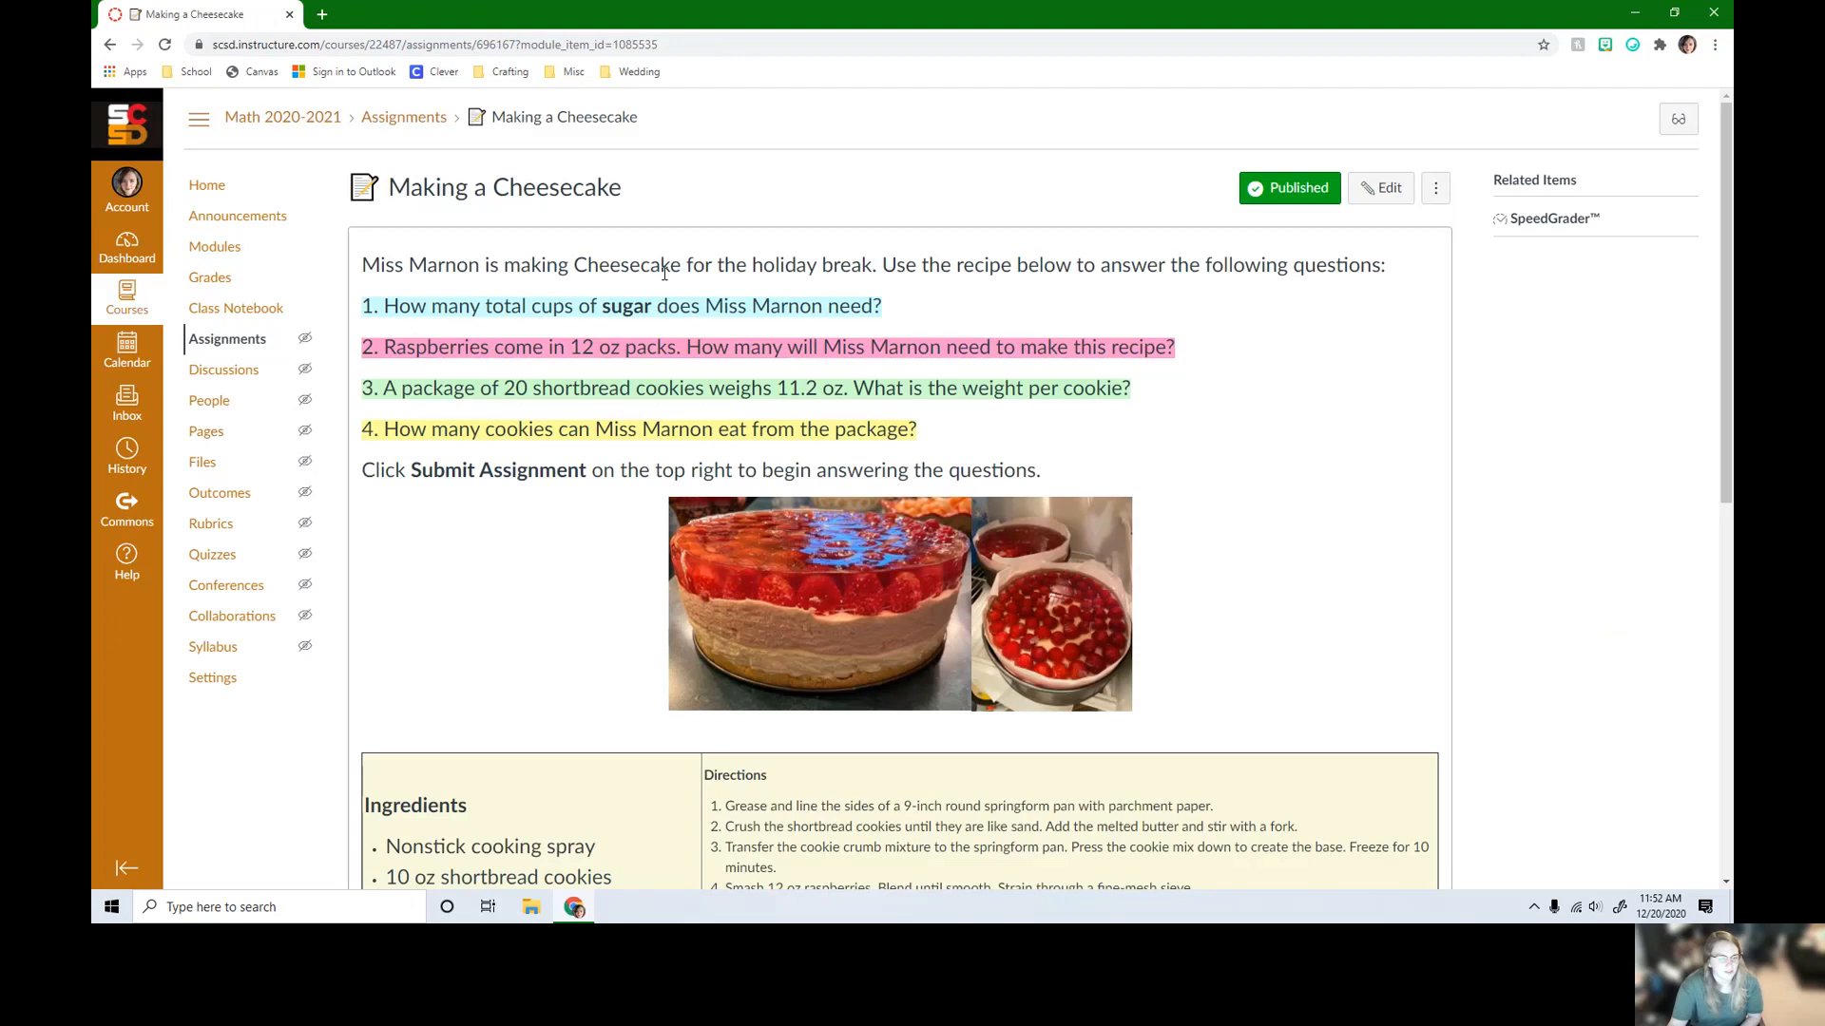
mouse_move(903, 271)
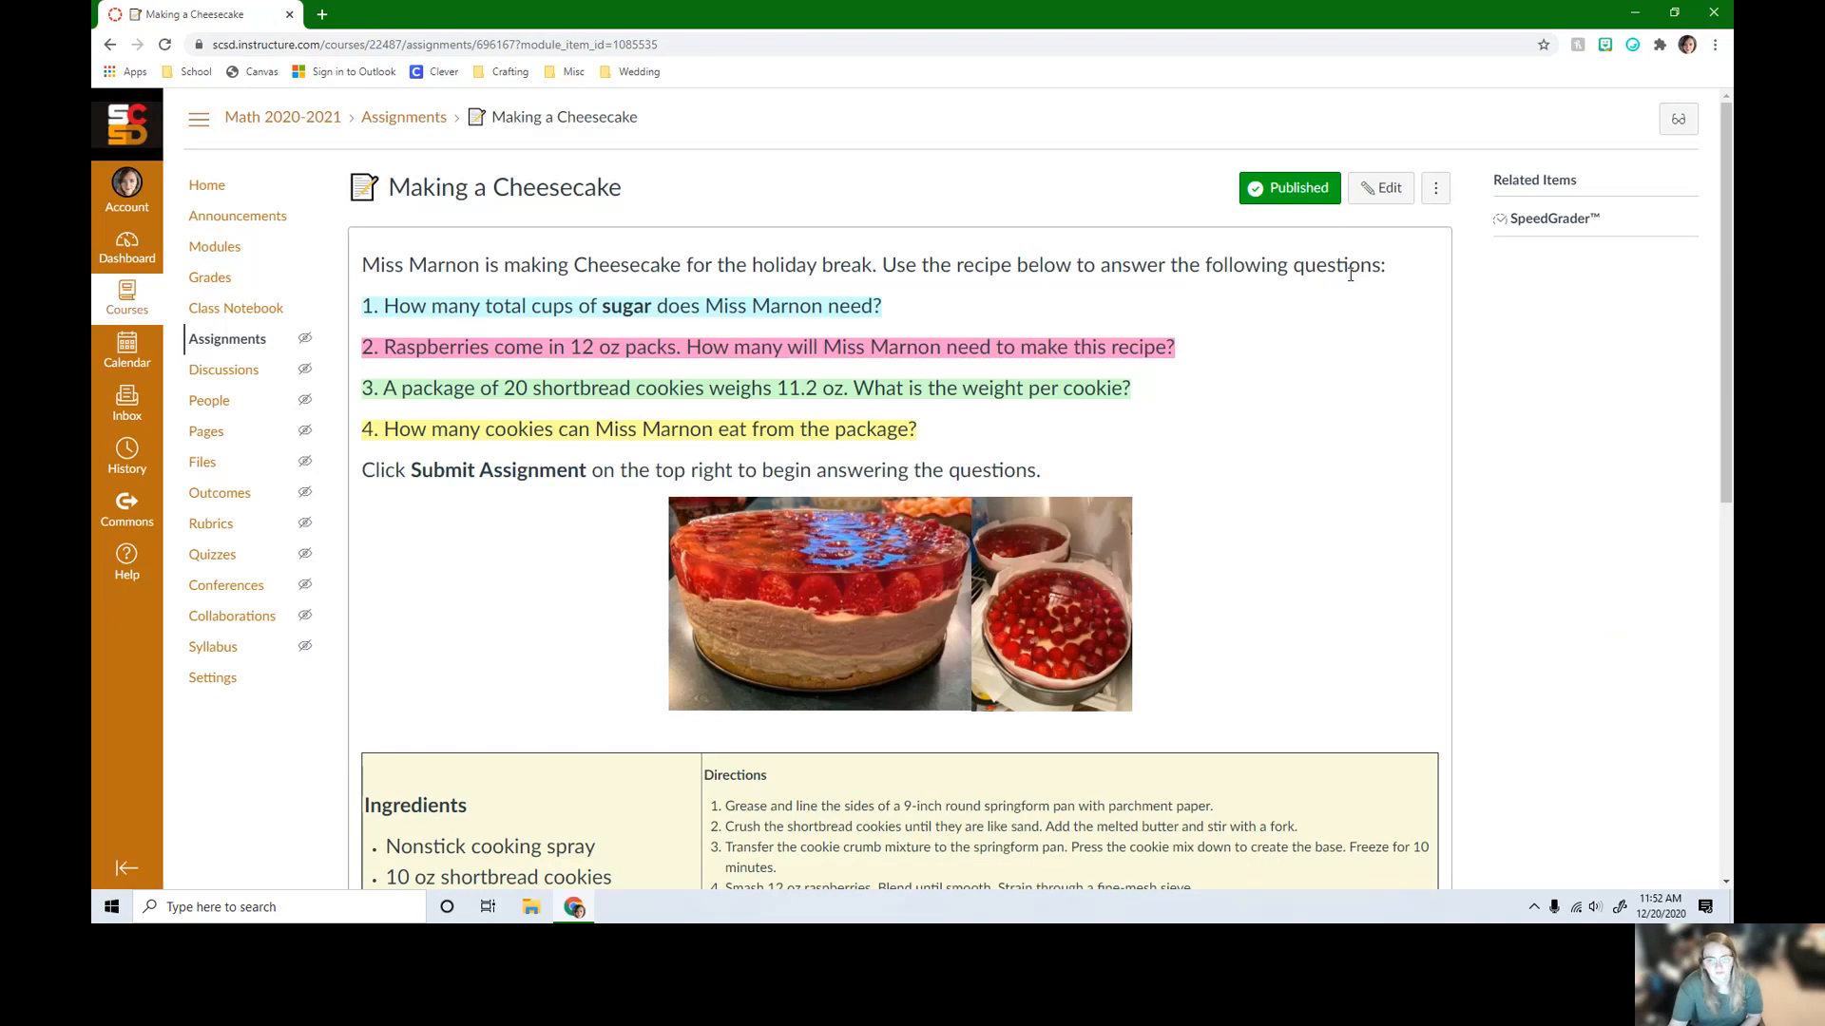
mouse_move(331, 326)
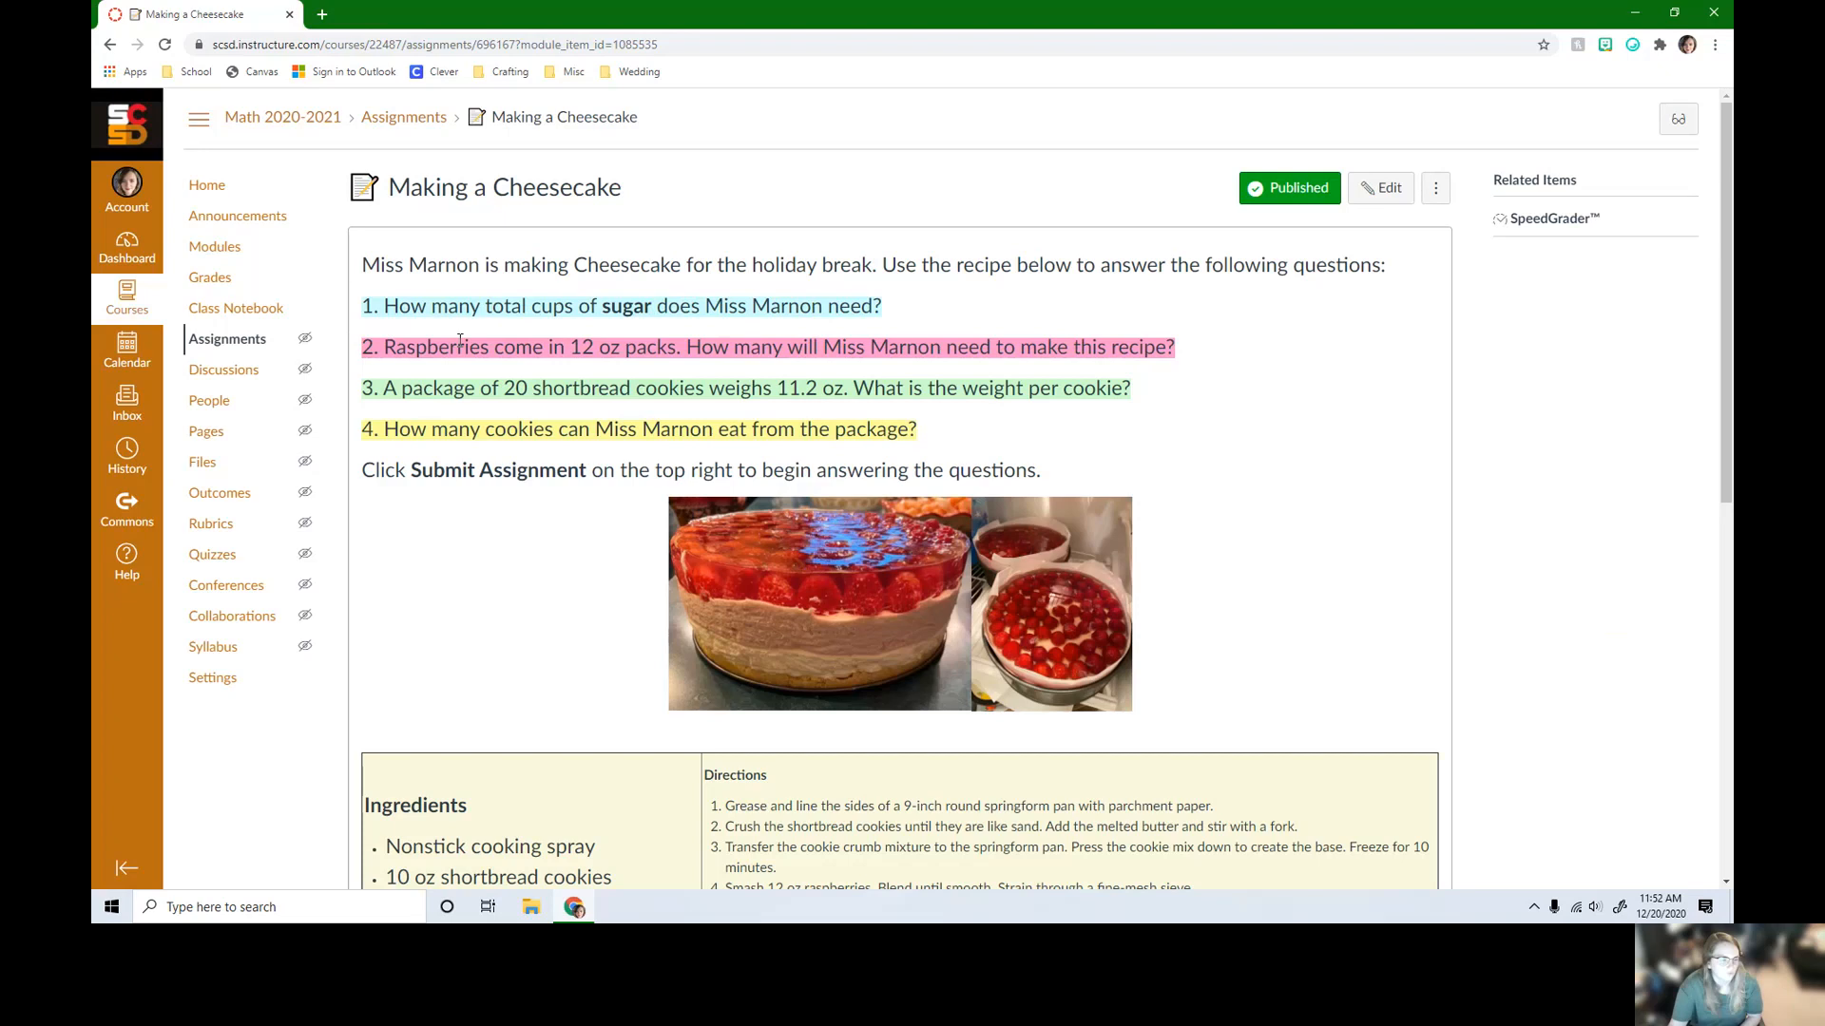
mouse_move(652, 362)
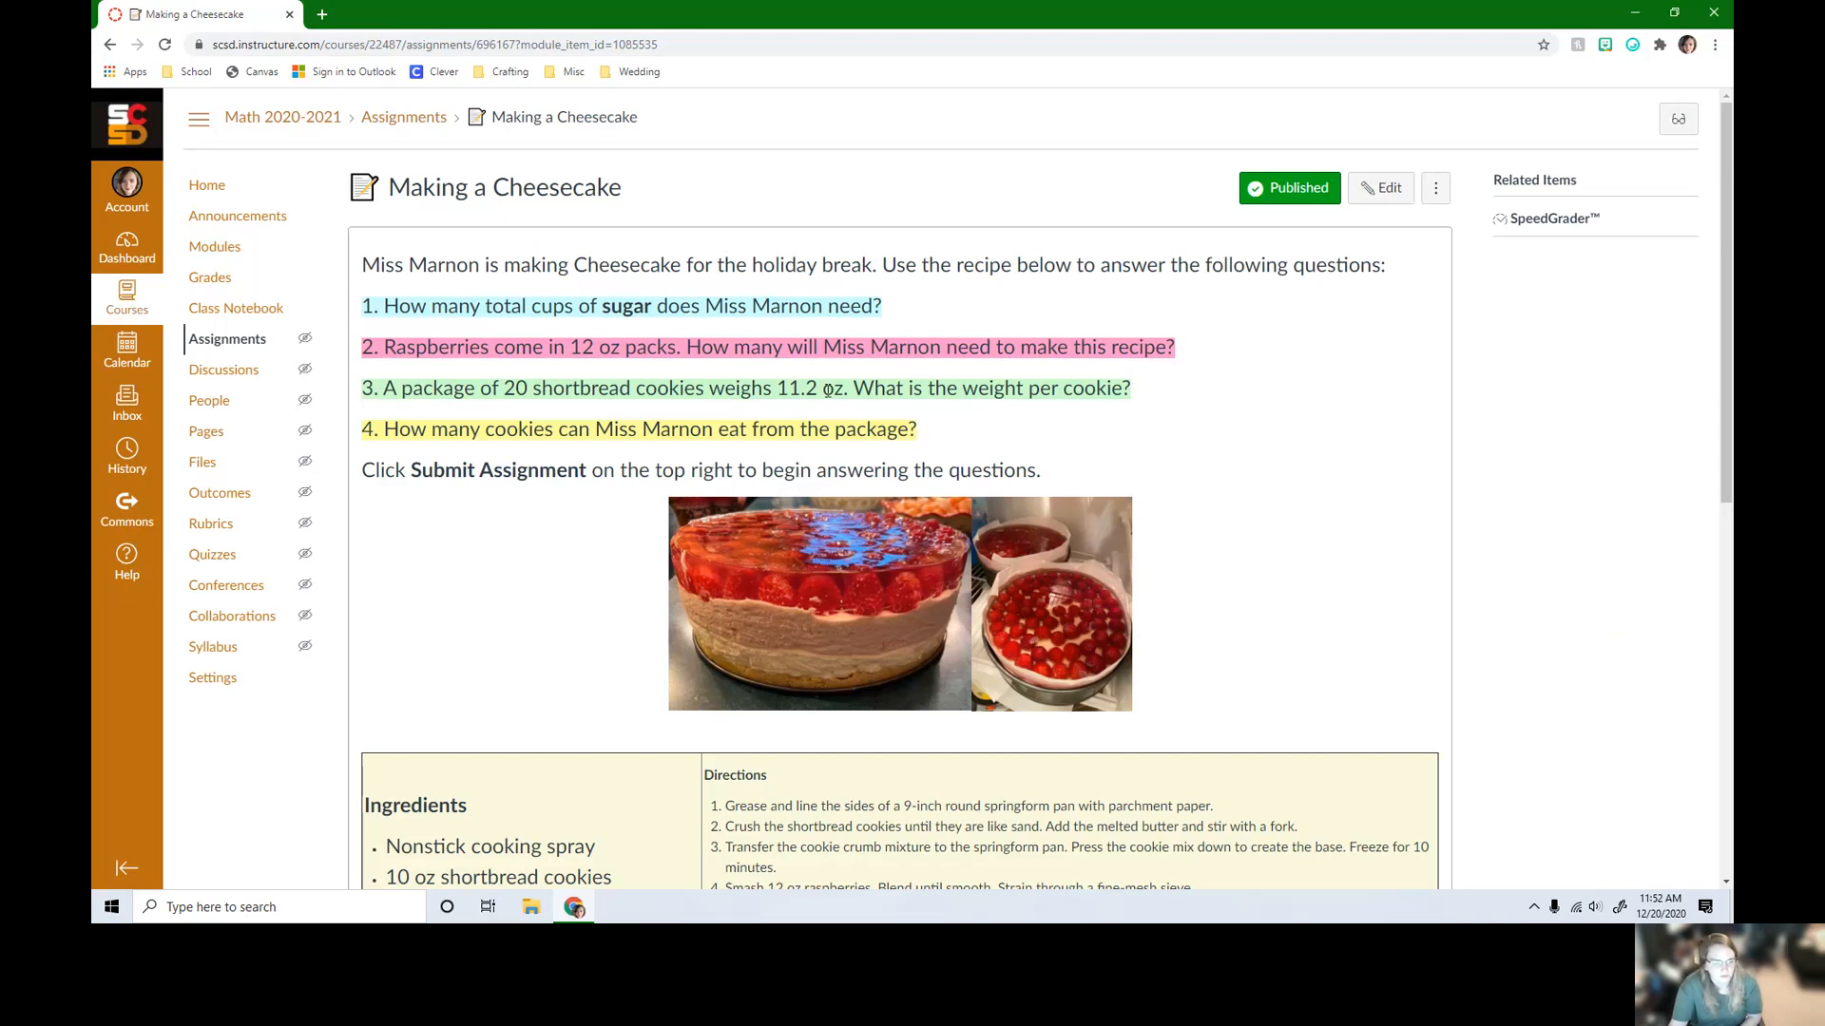
mouse_move(988, 388)
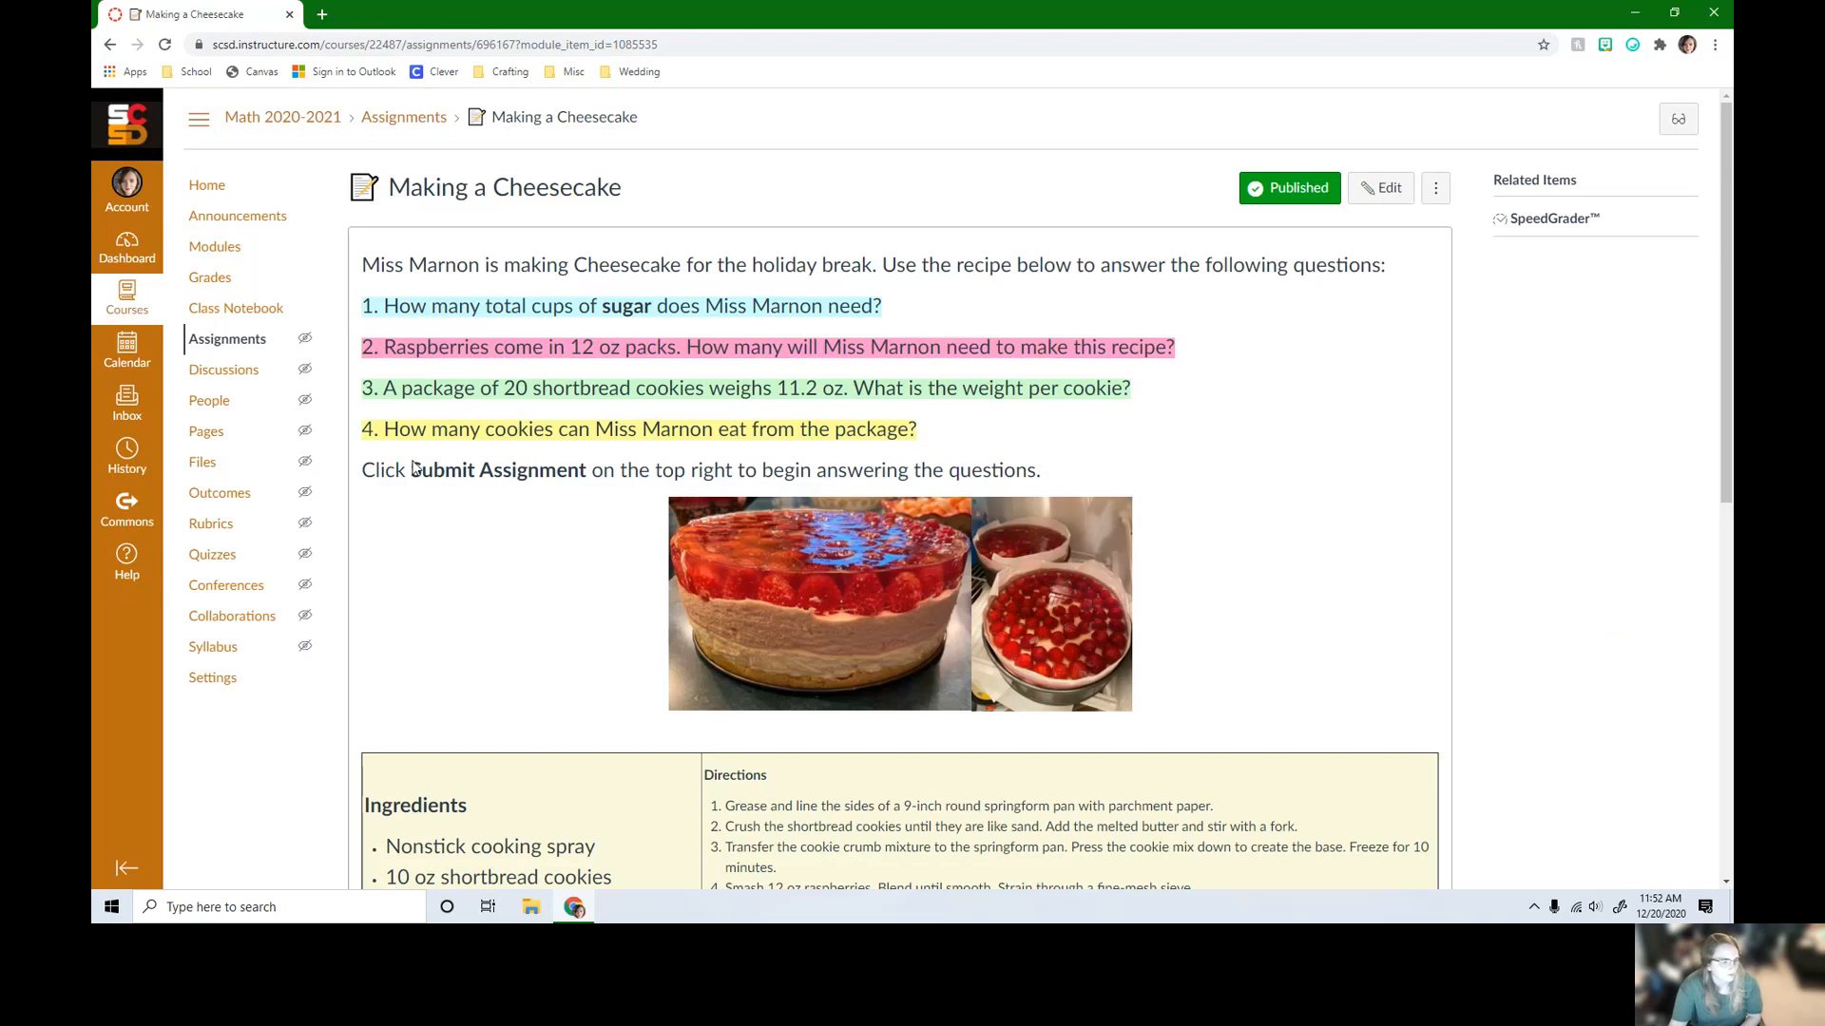
mouse_move(605, 448)
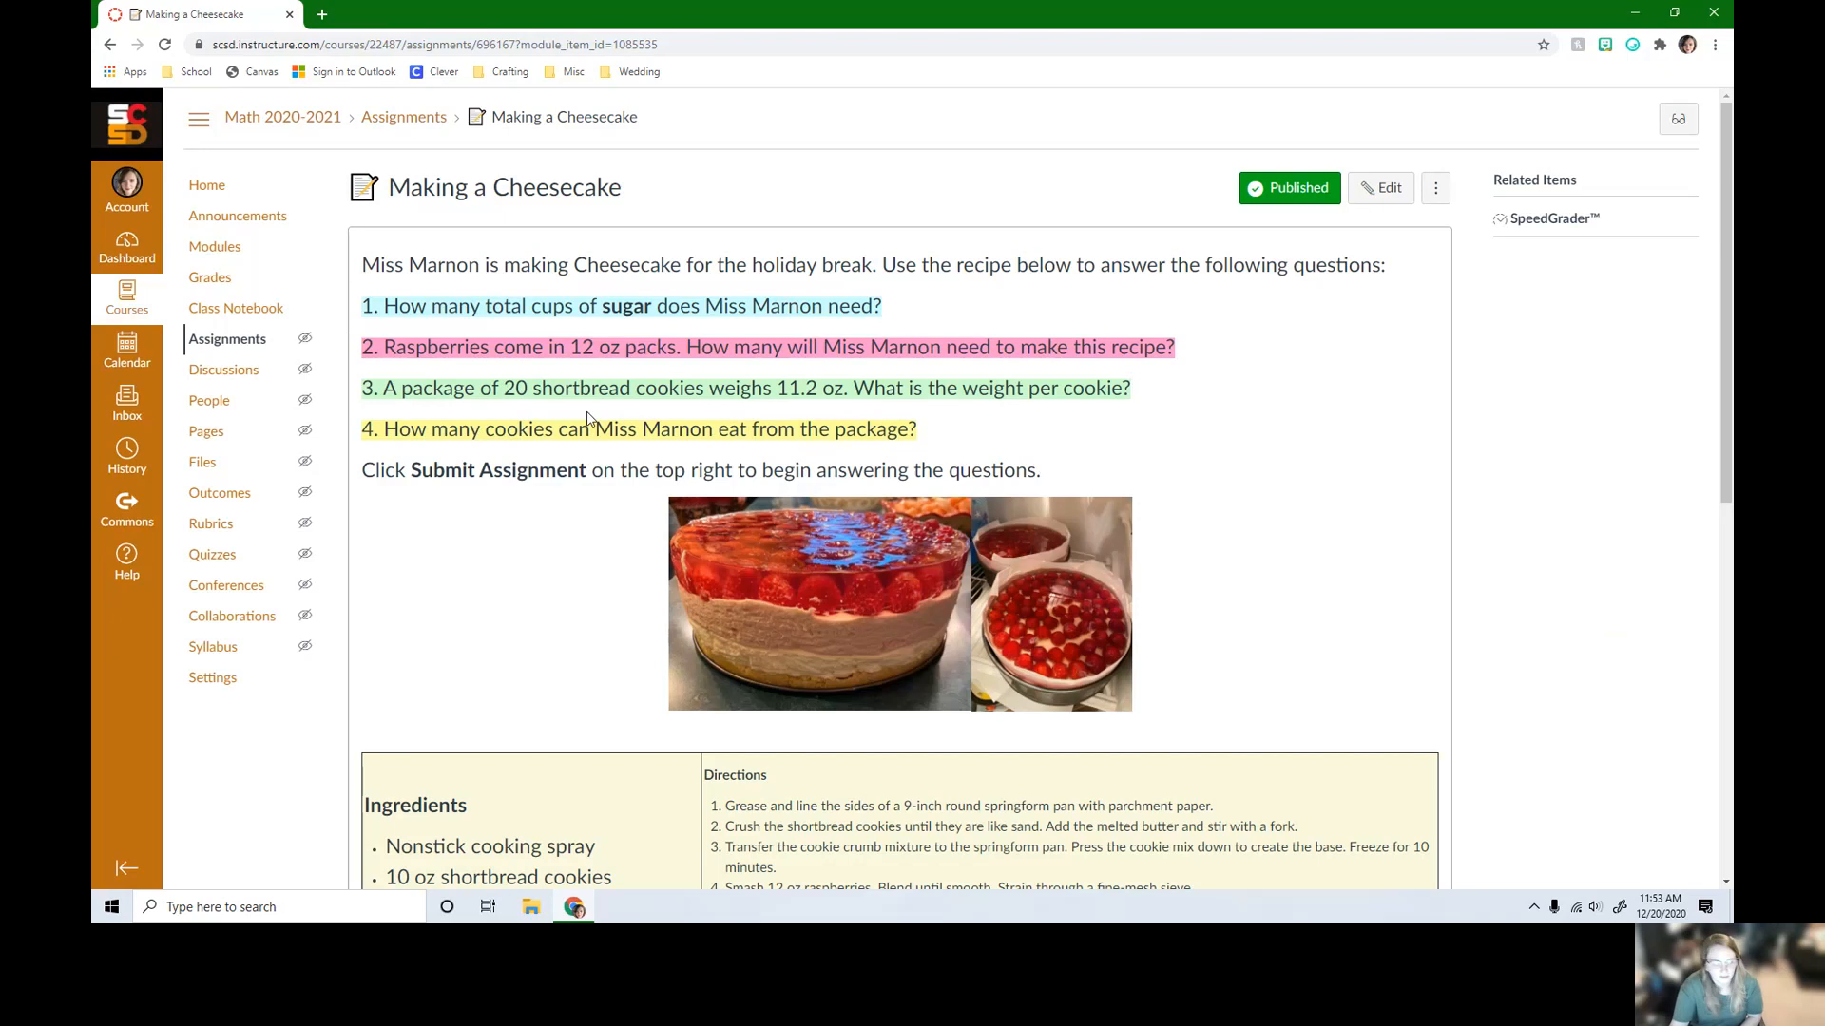
mouse_move(818, 388)
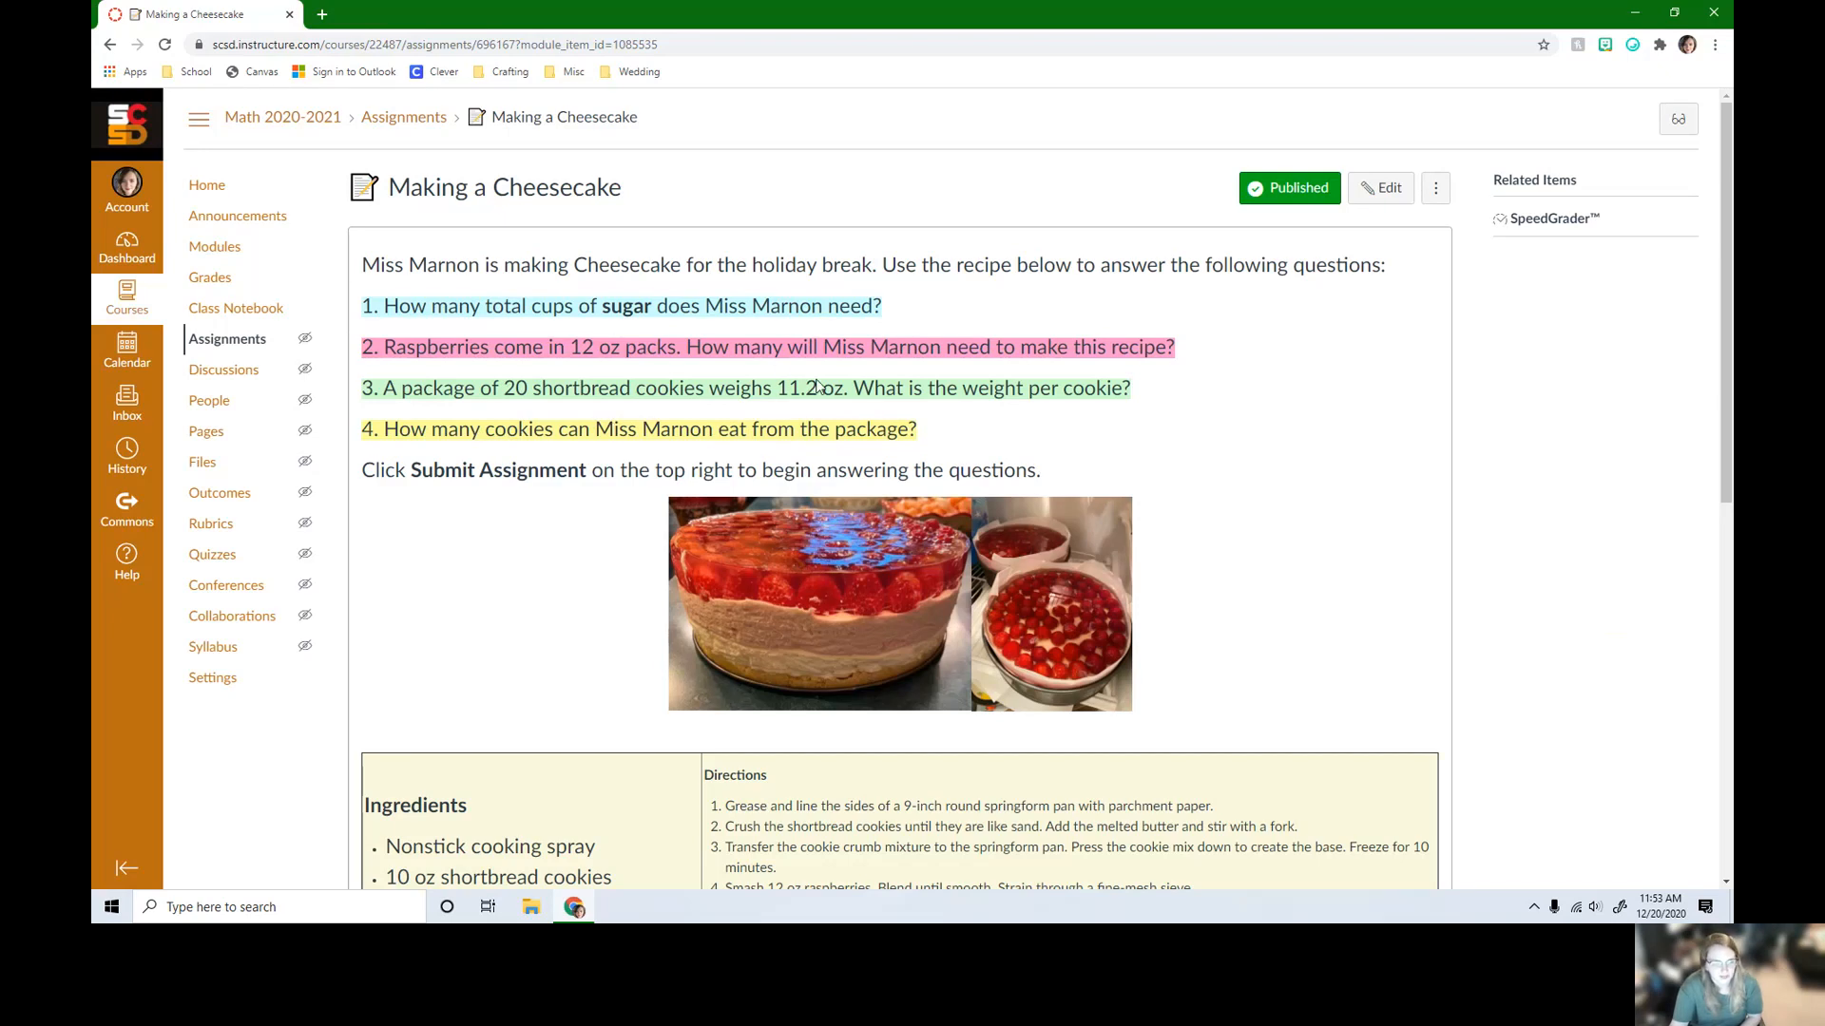
scroll("down", 3)
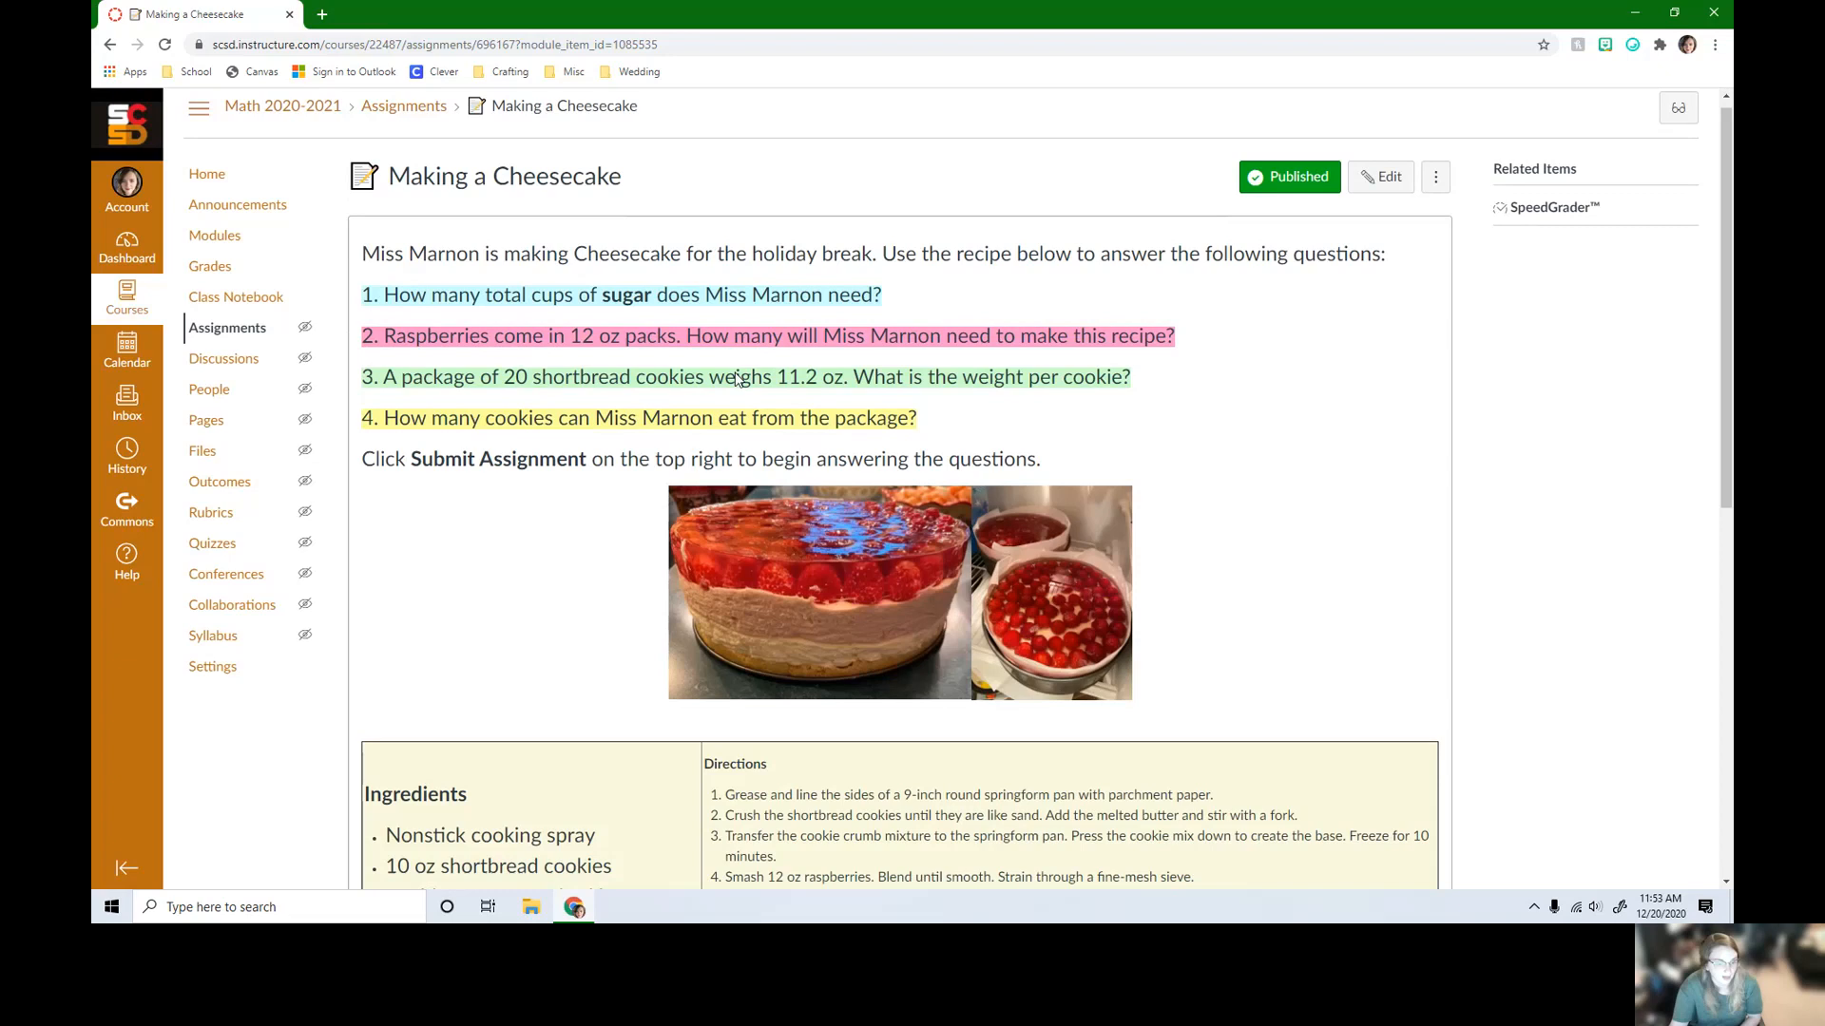
scroll("down", 3)
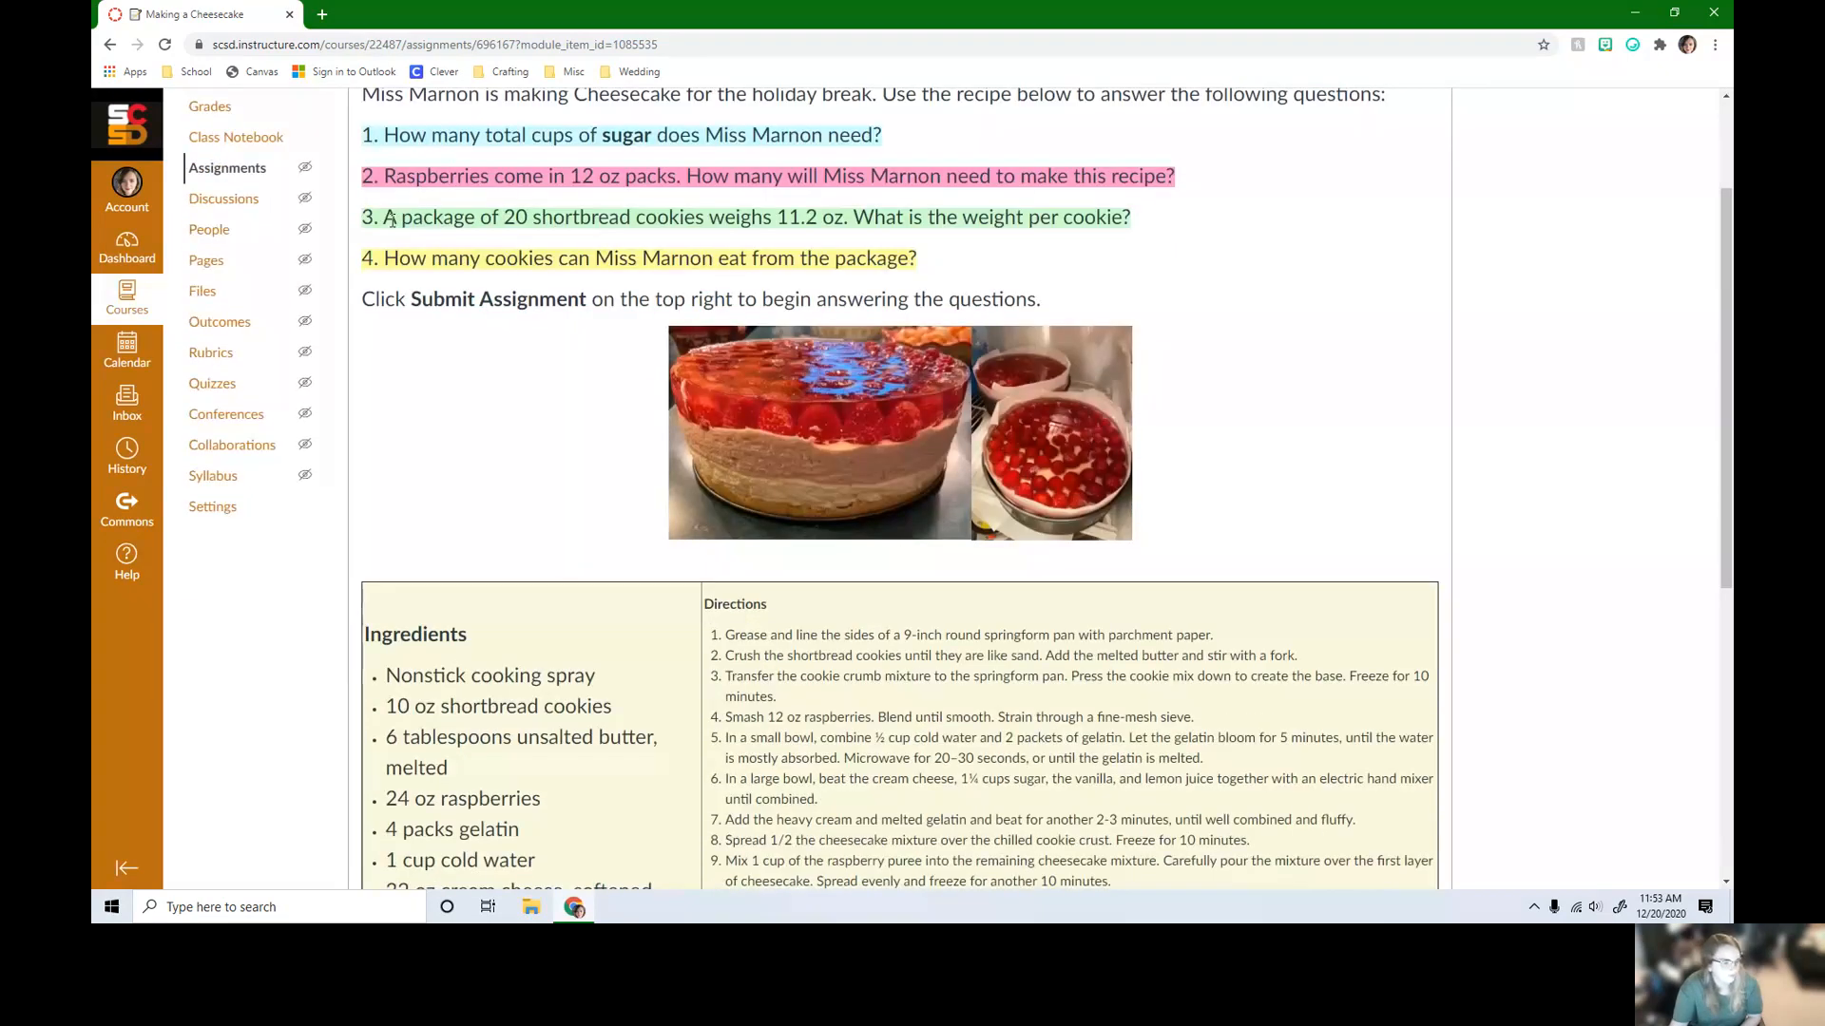
mouse_move(451, 257)
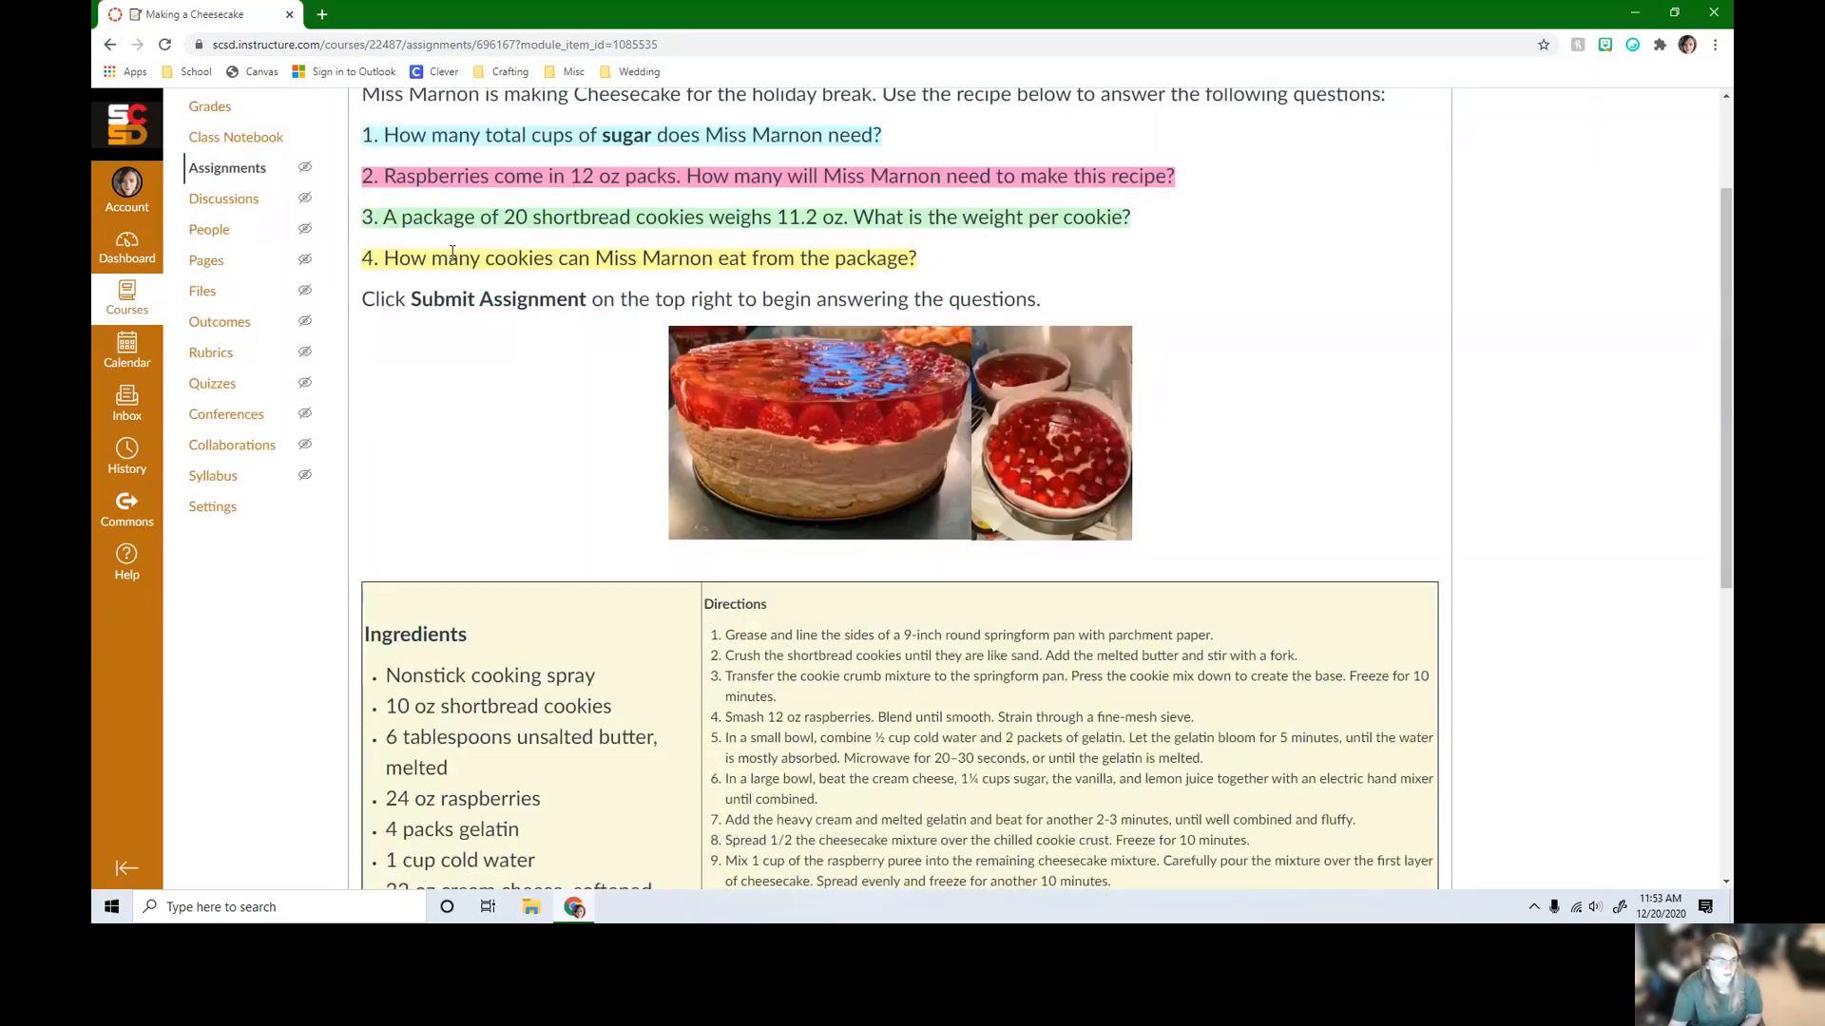
mouse_move(914, 521)
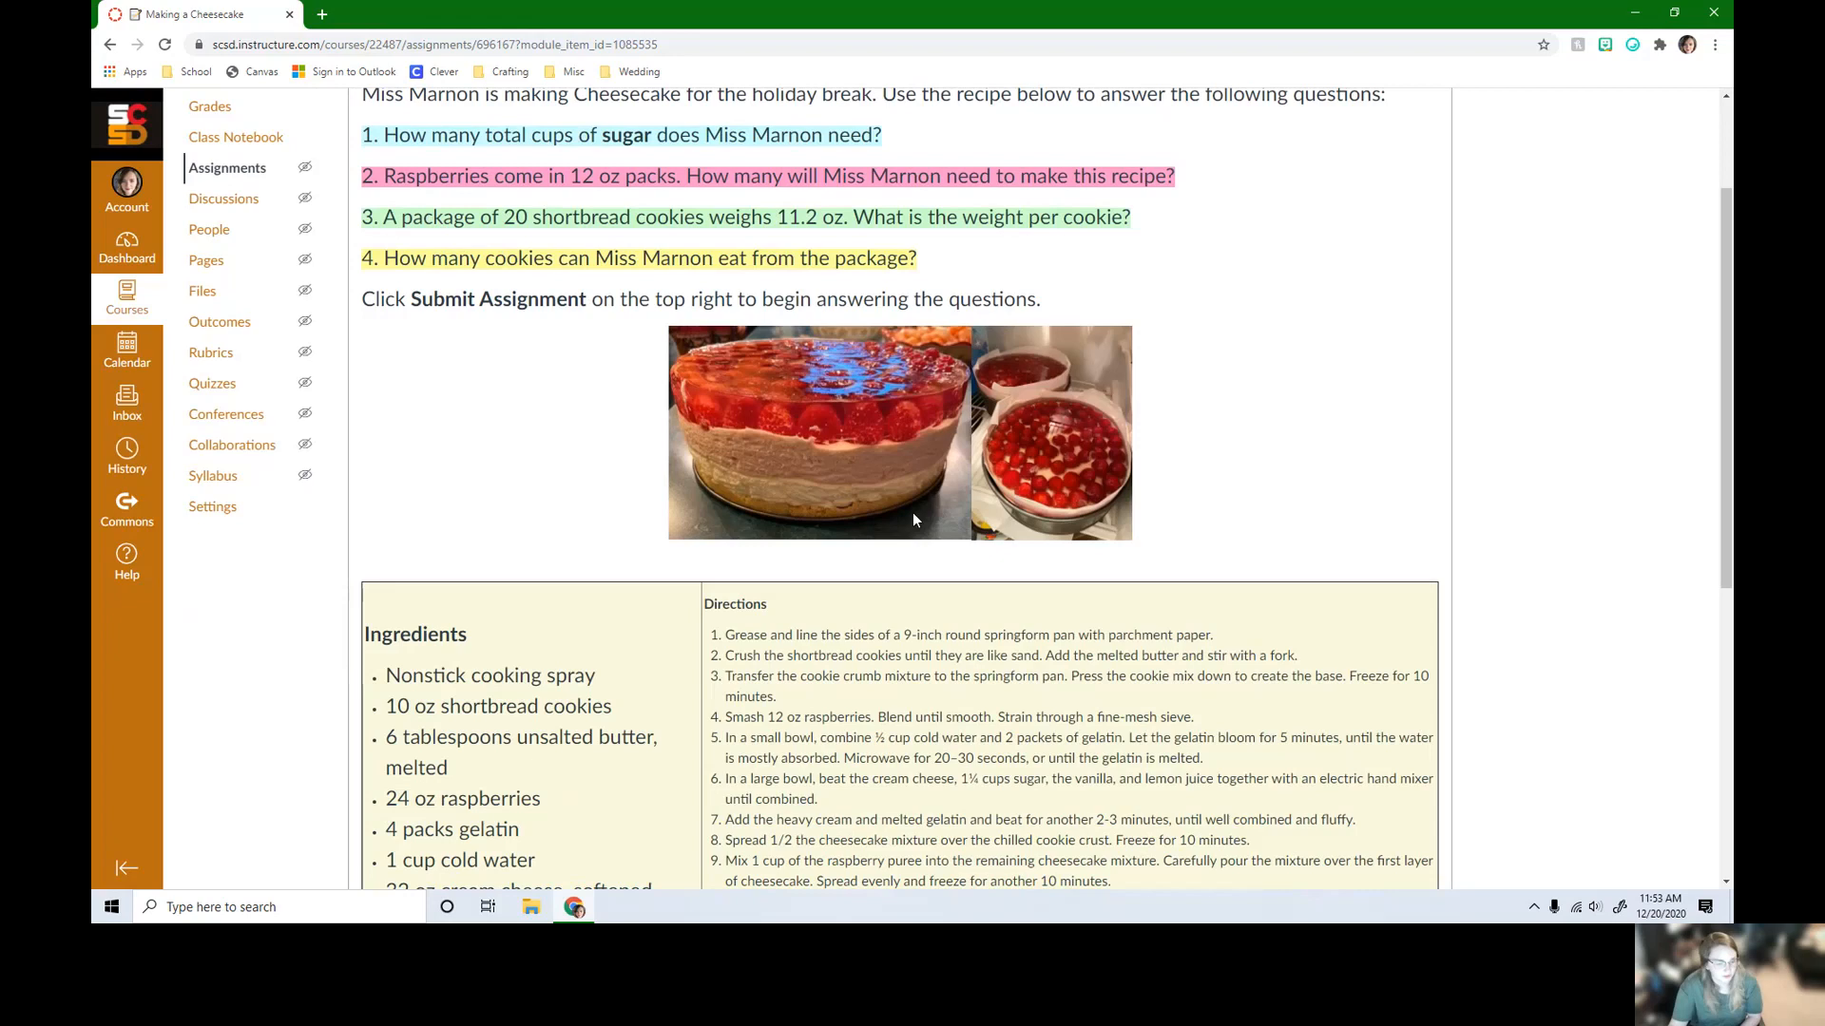
mouse_move(1080, 480)
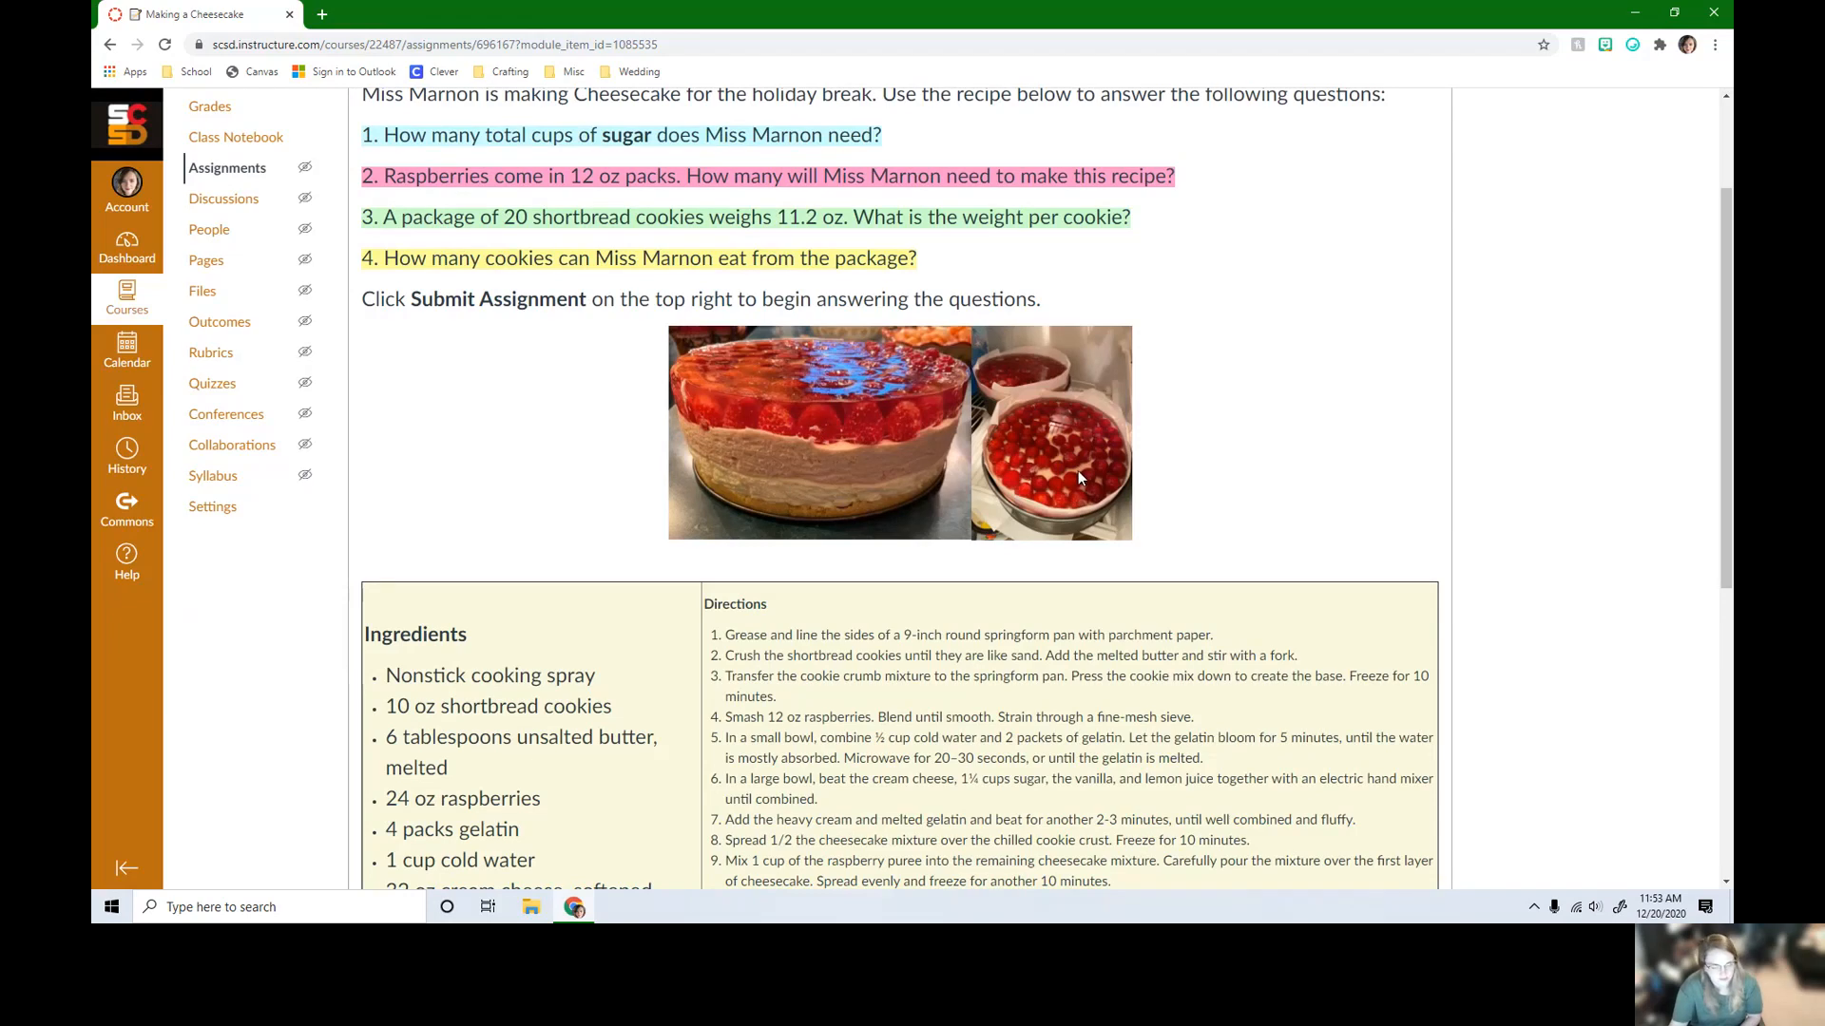
mouse_move(830, 454)
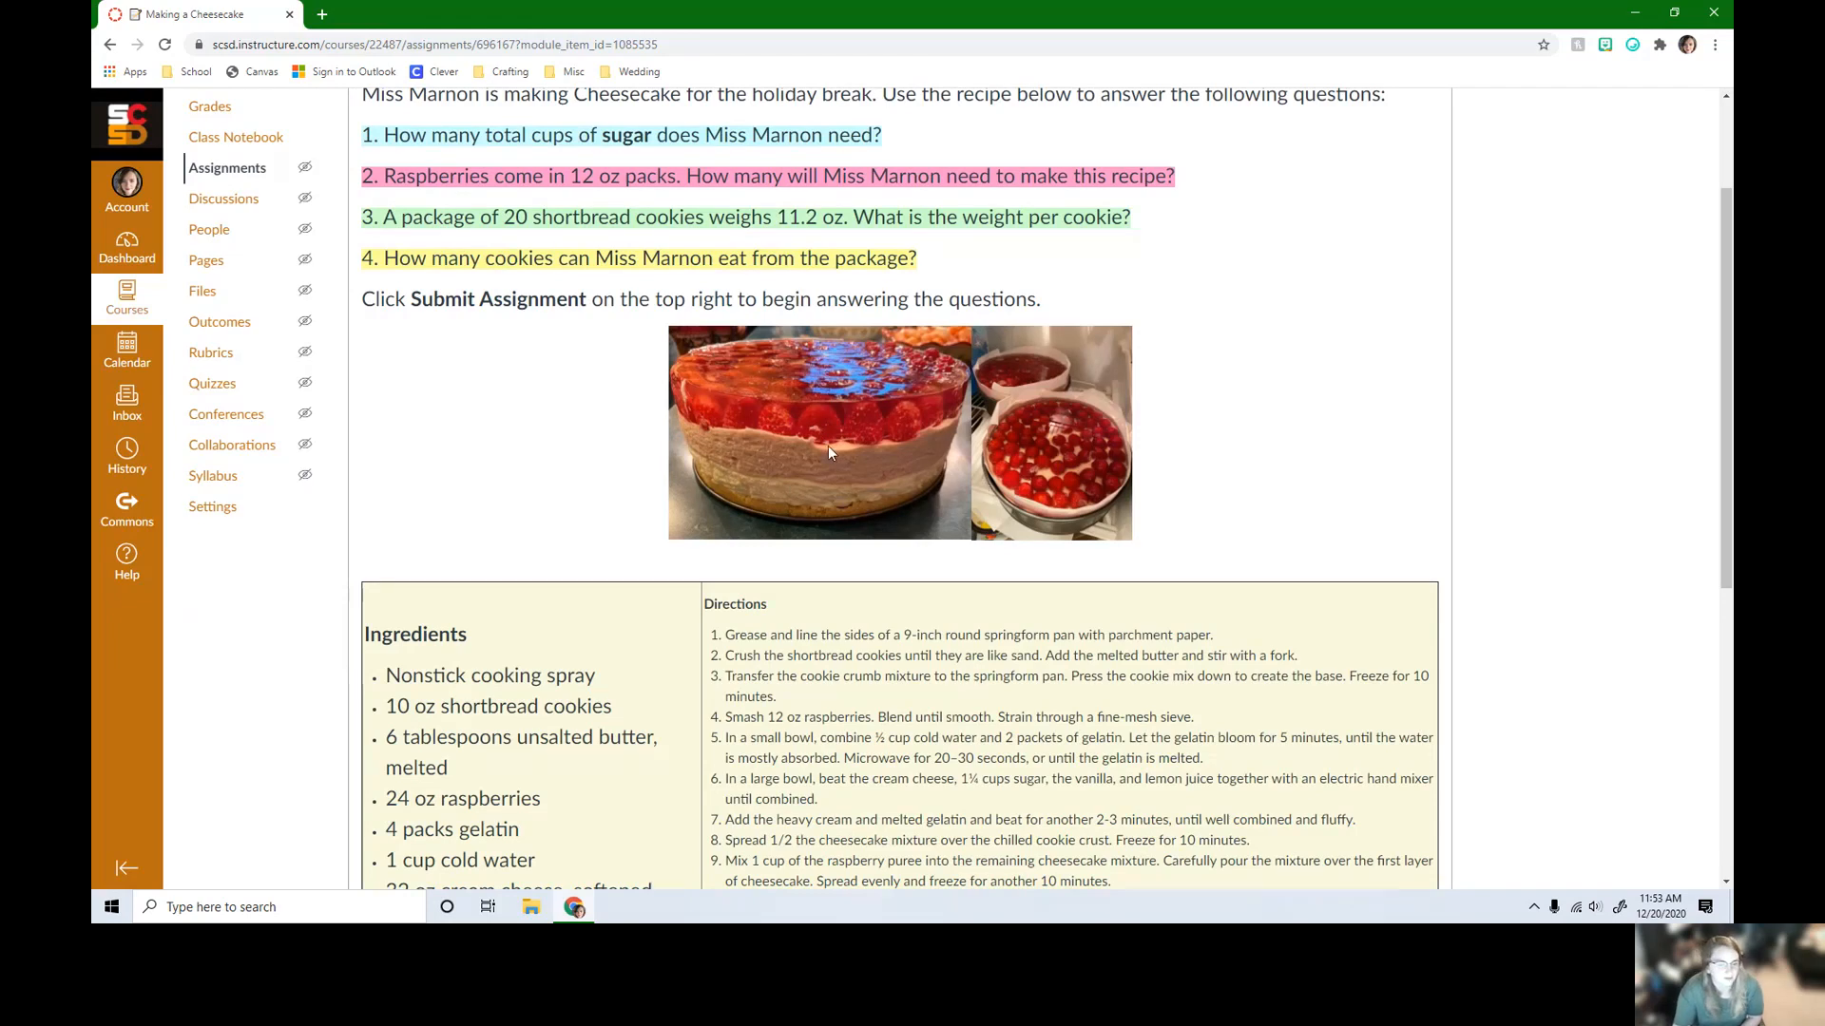
scroll("down", 3)
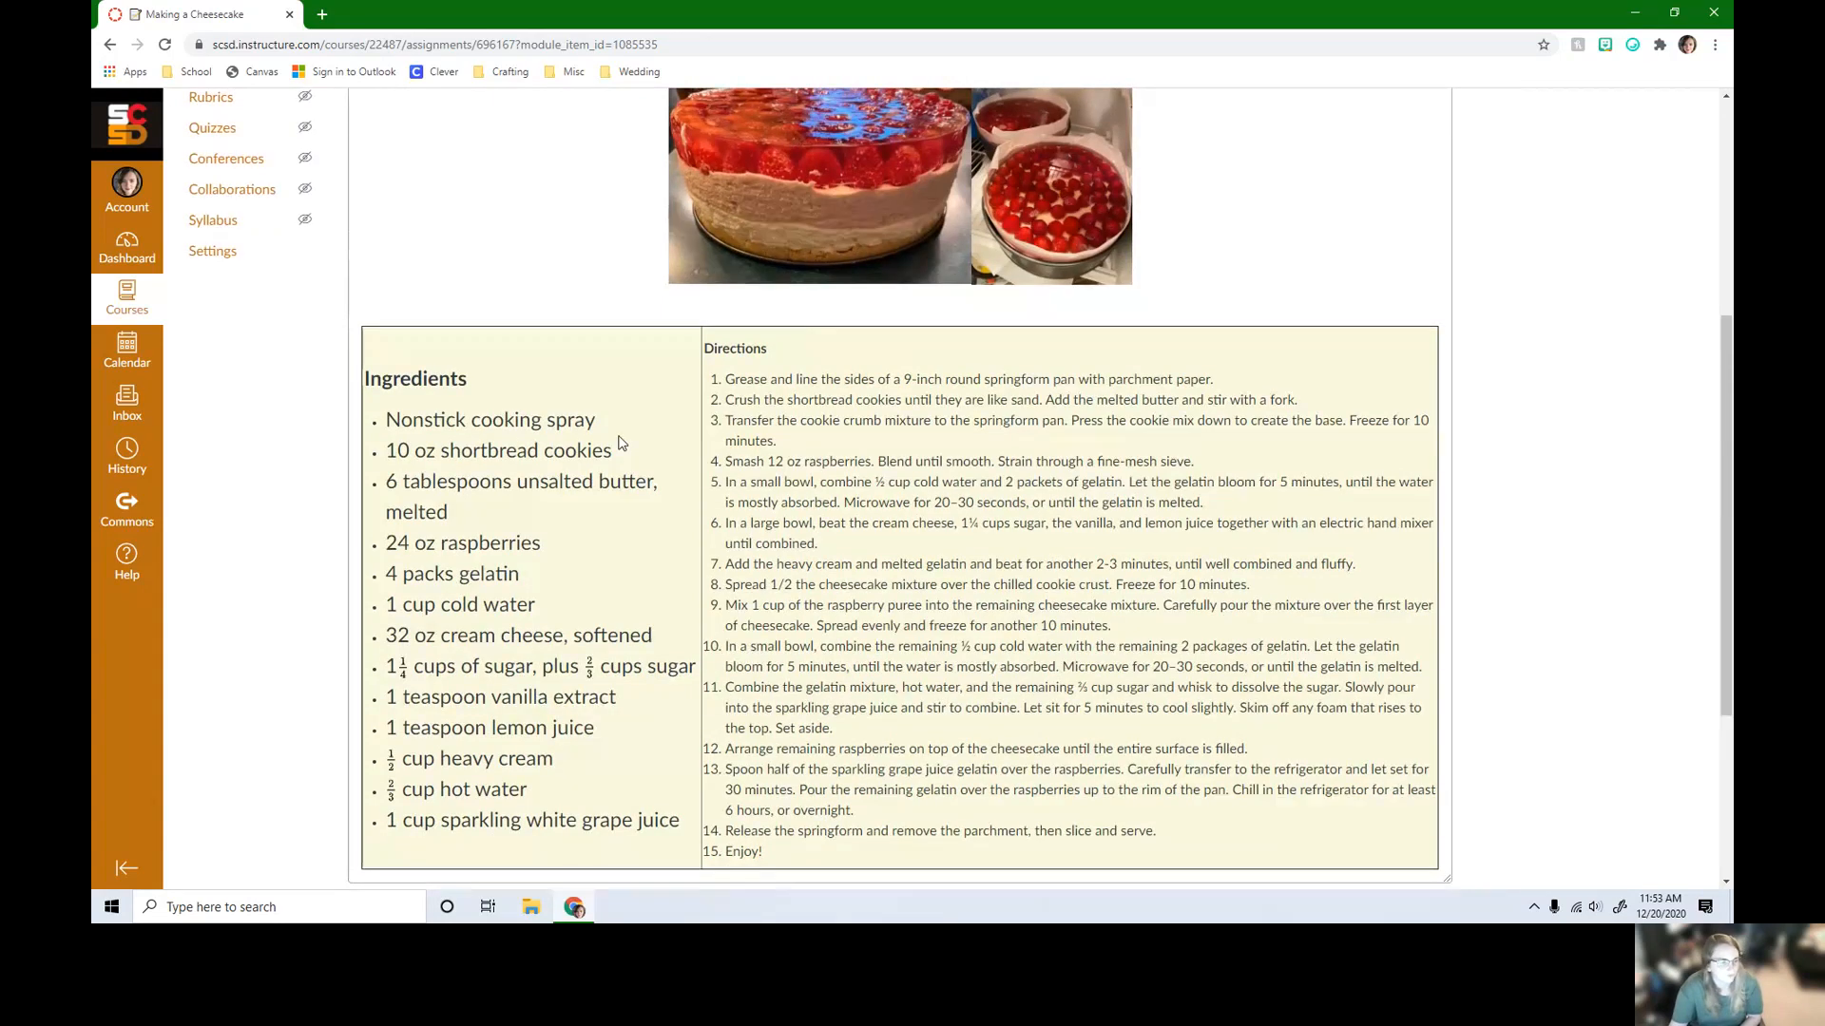
scroll("down", 3)
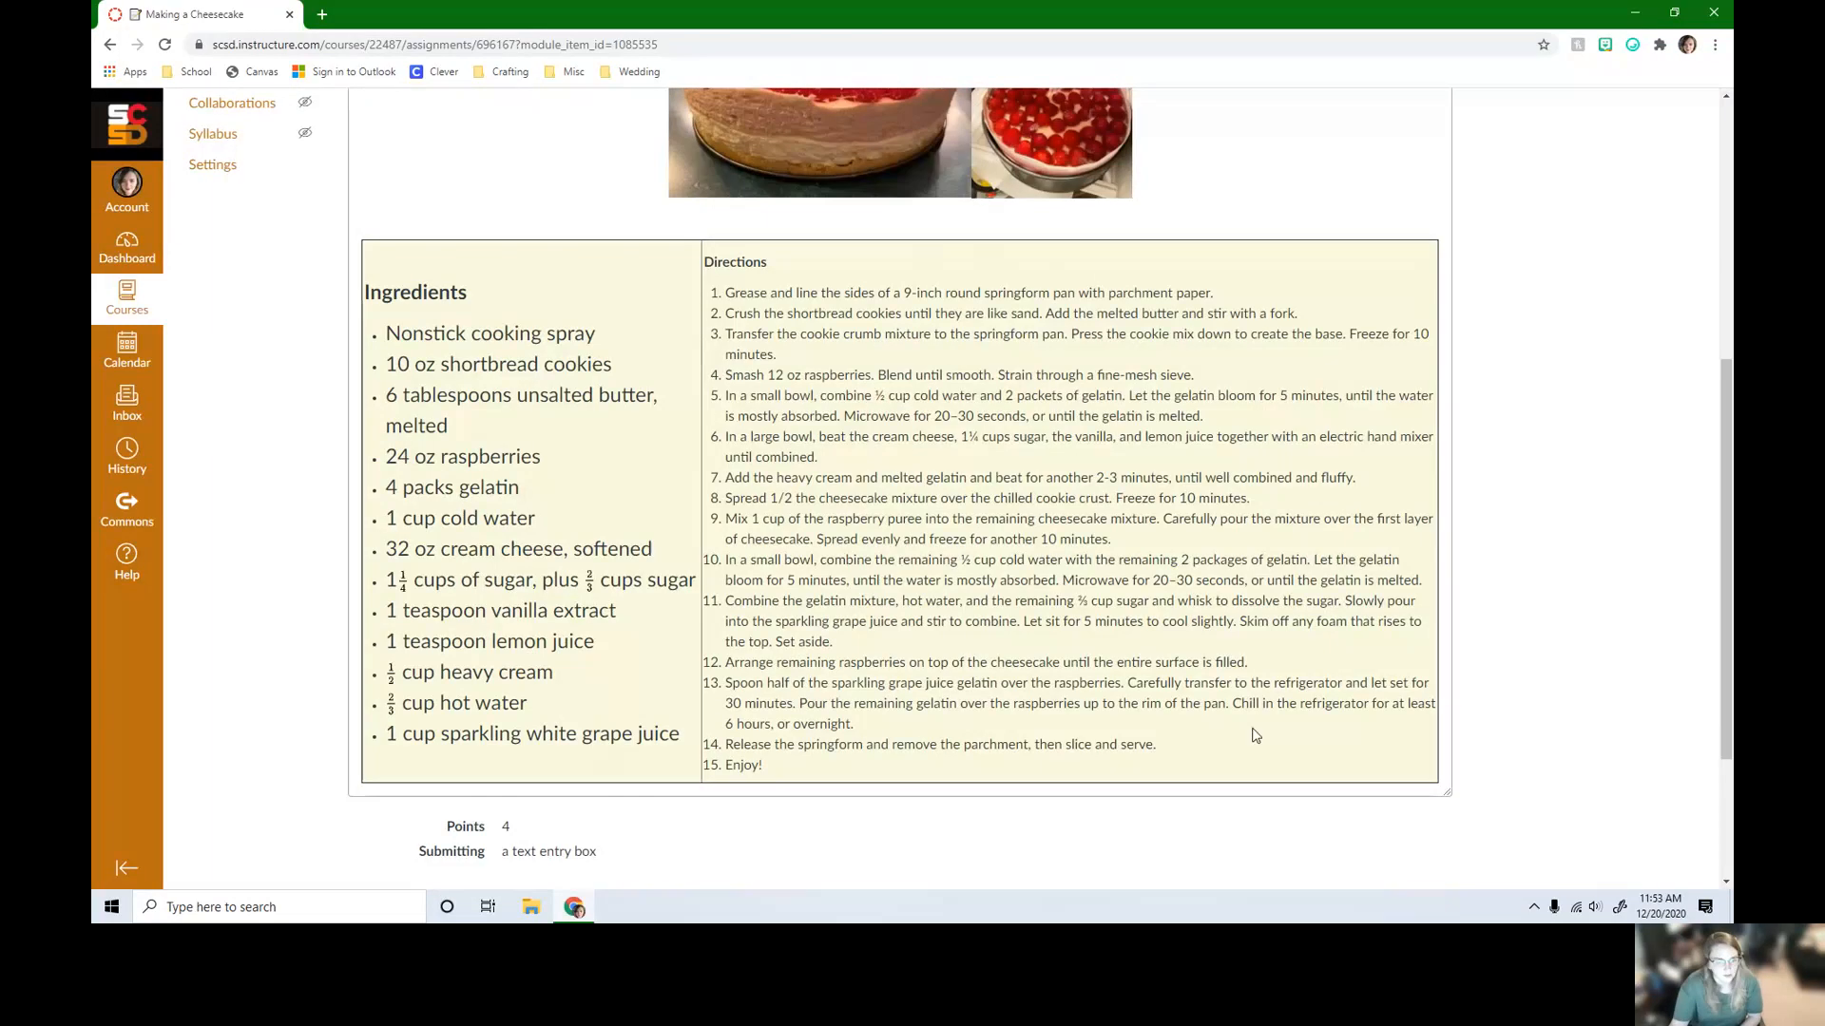
mouse_move(1338, 604)
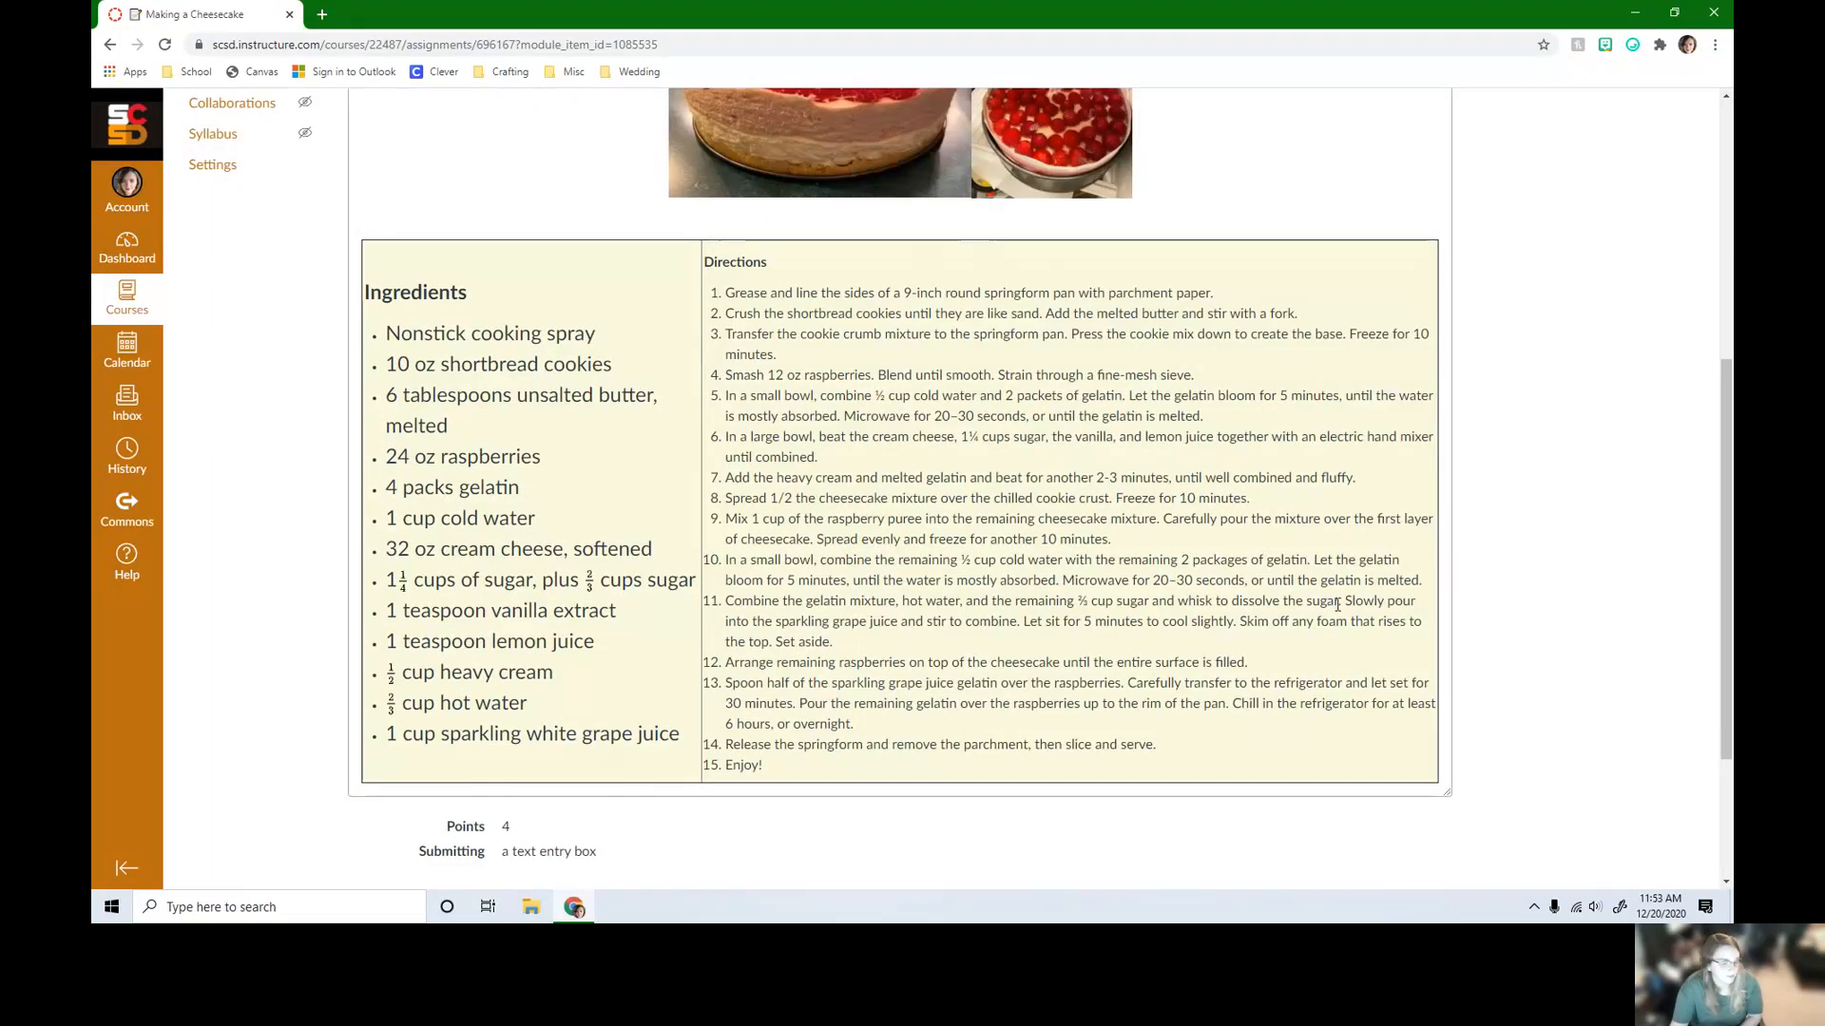
scroll("up", 3)
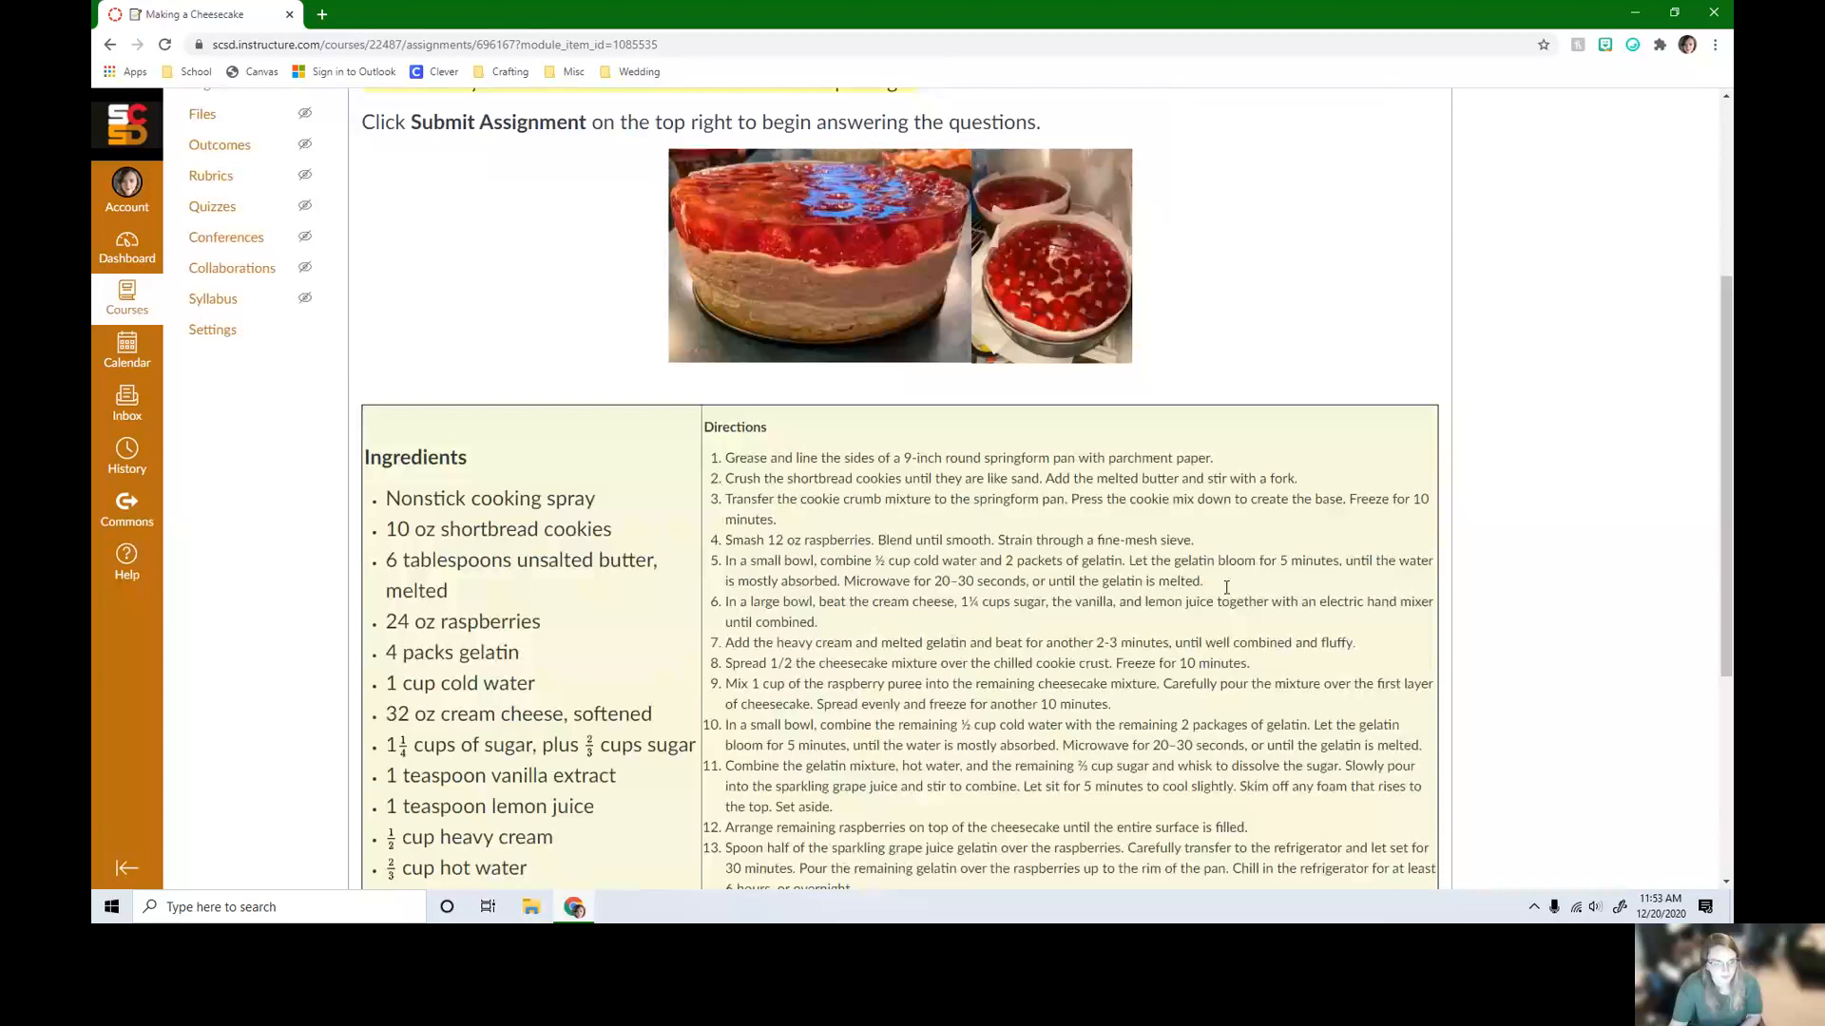
scroll("down", 3)
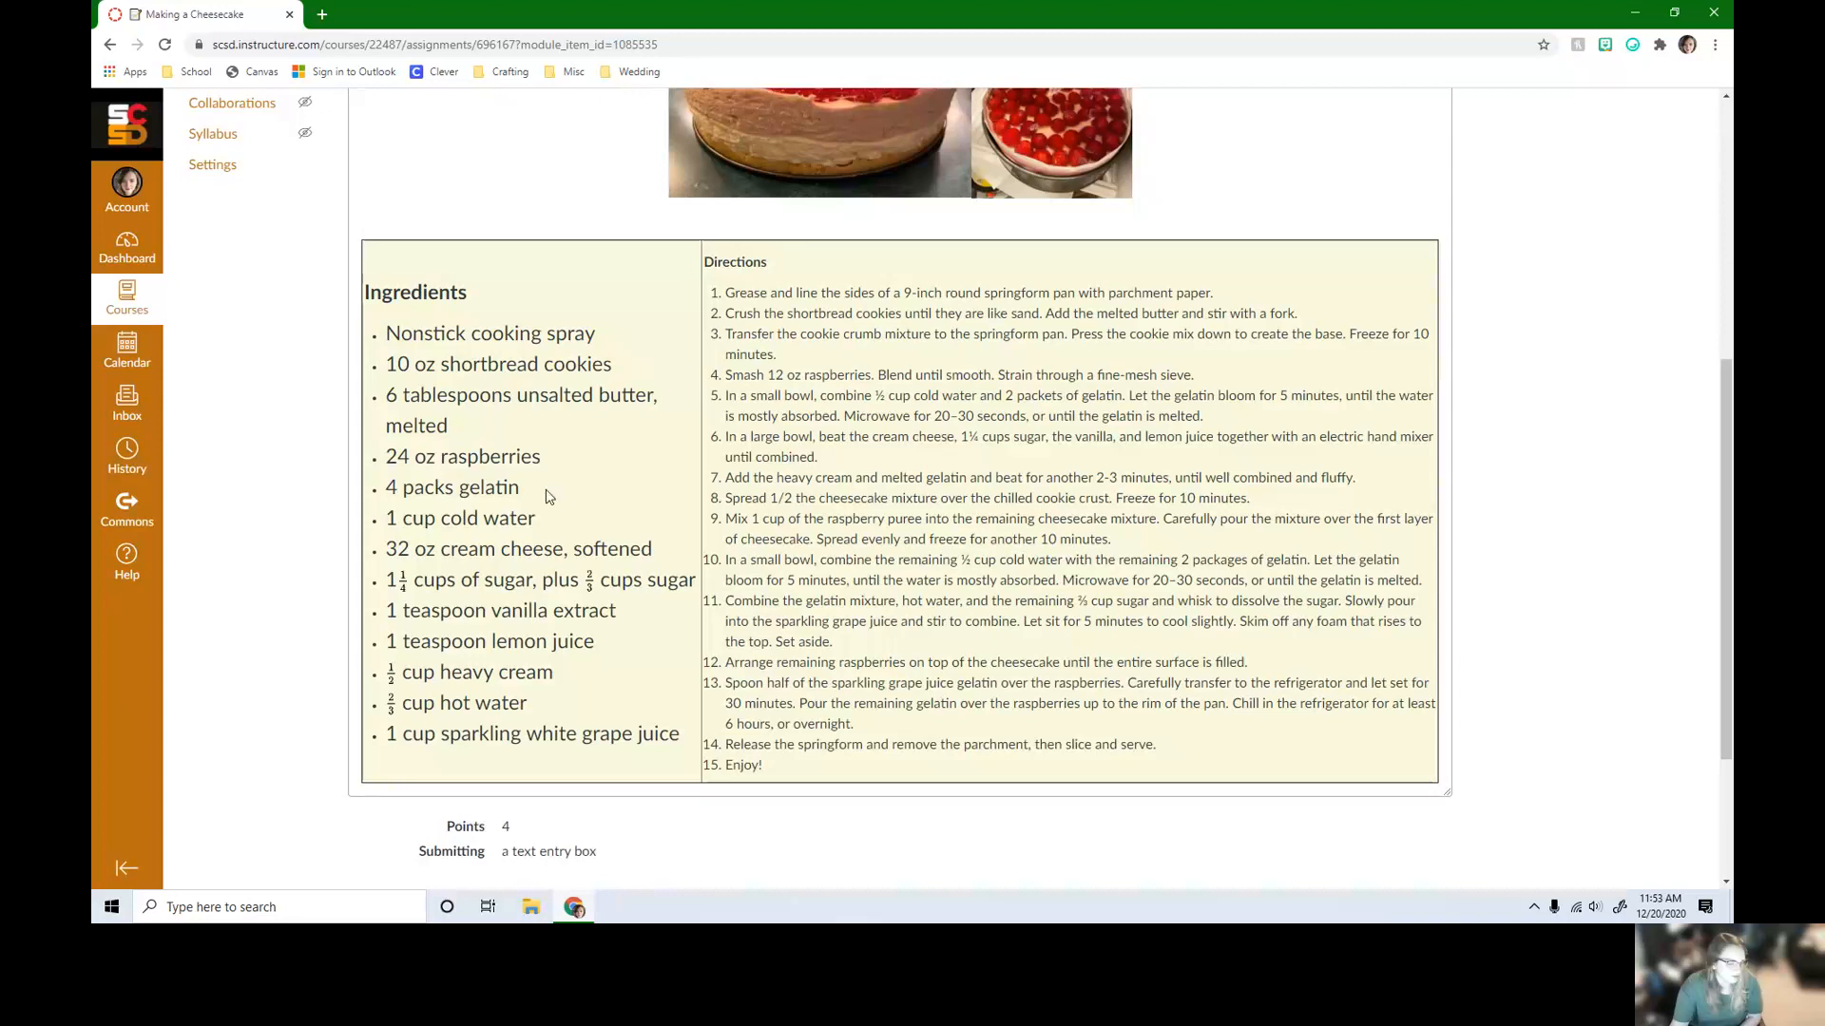
double_click(487, 487)
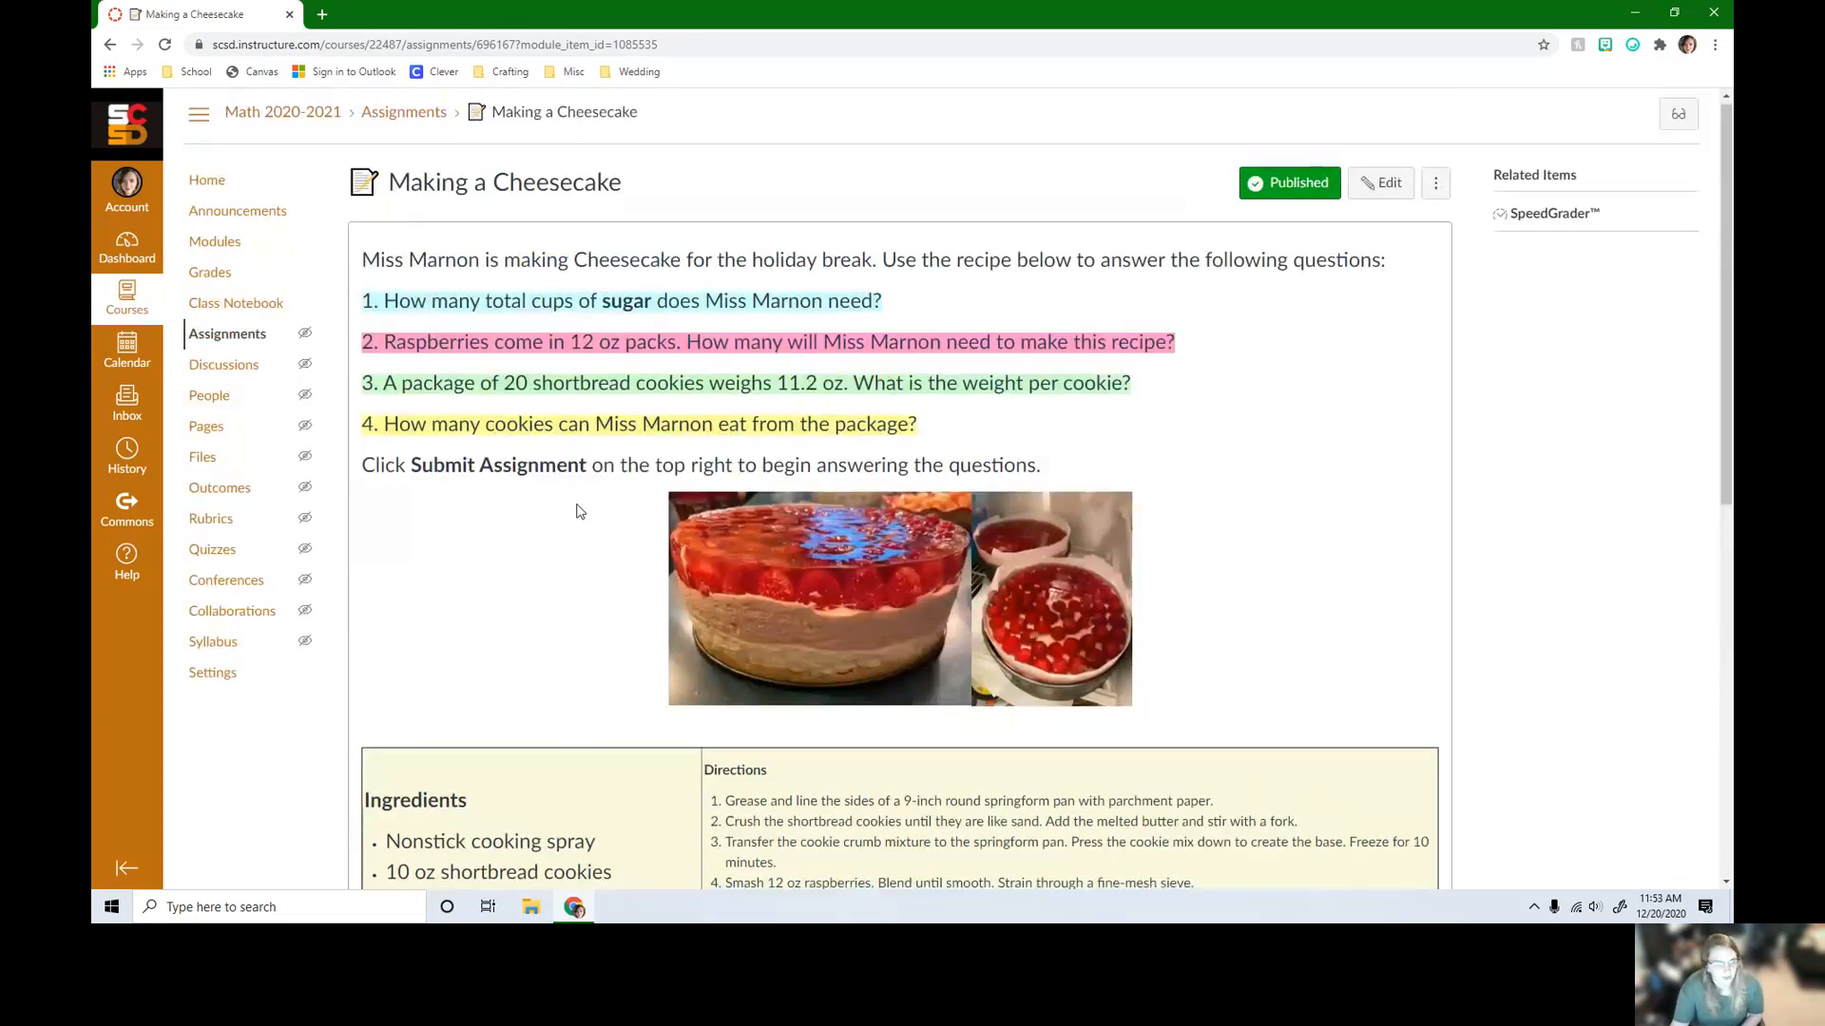
scroll("down", 3)
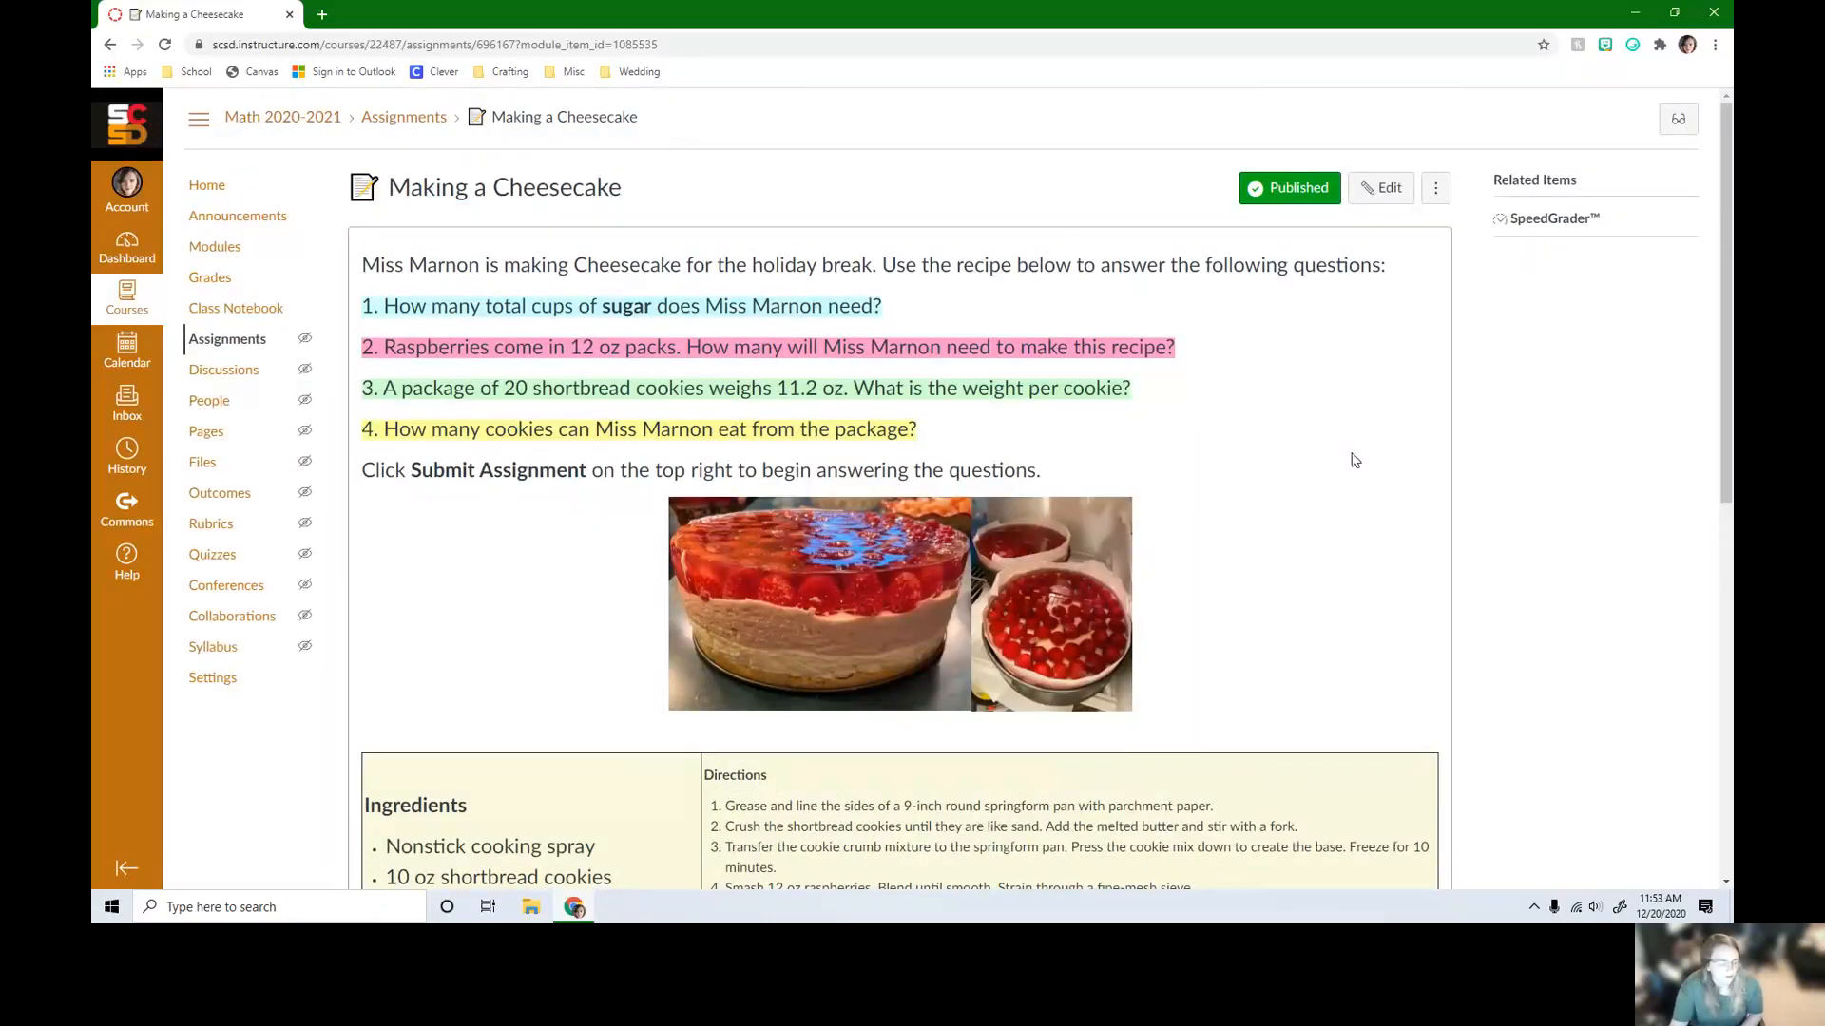
left_click_drag(362, 305, 919, 429)
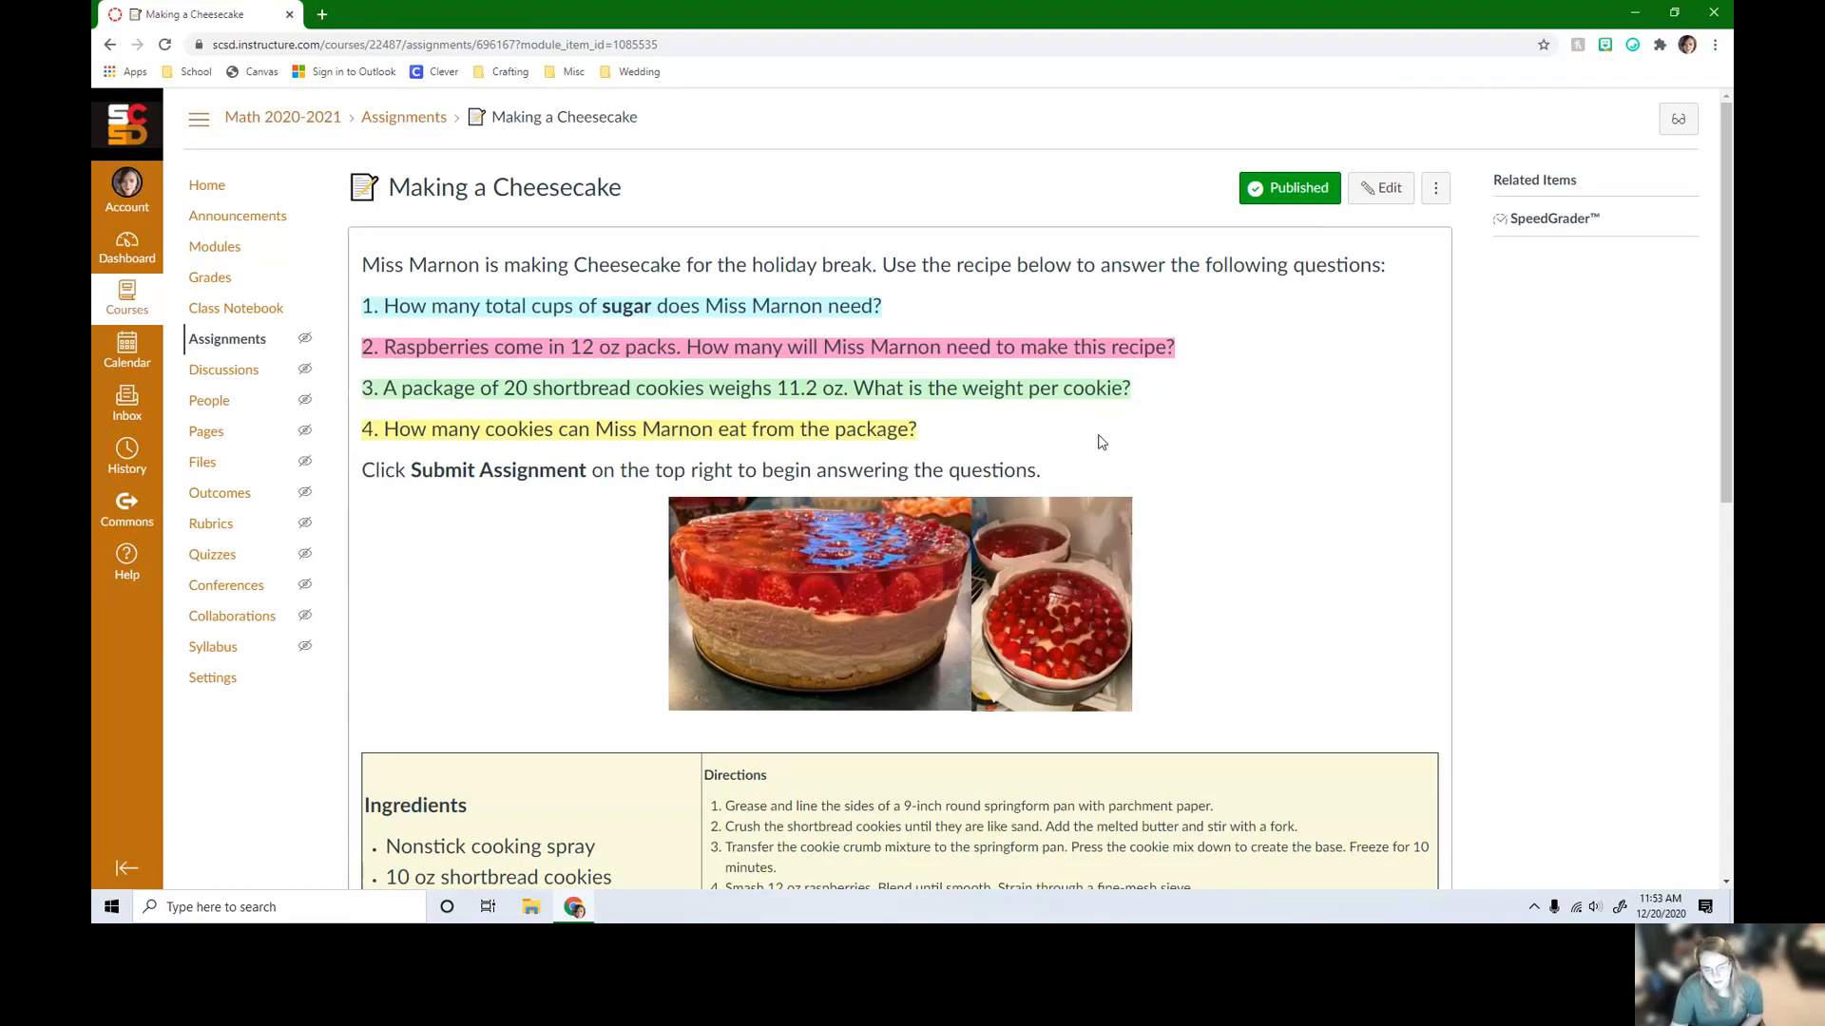
mouse_move(1119, 427)
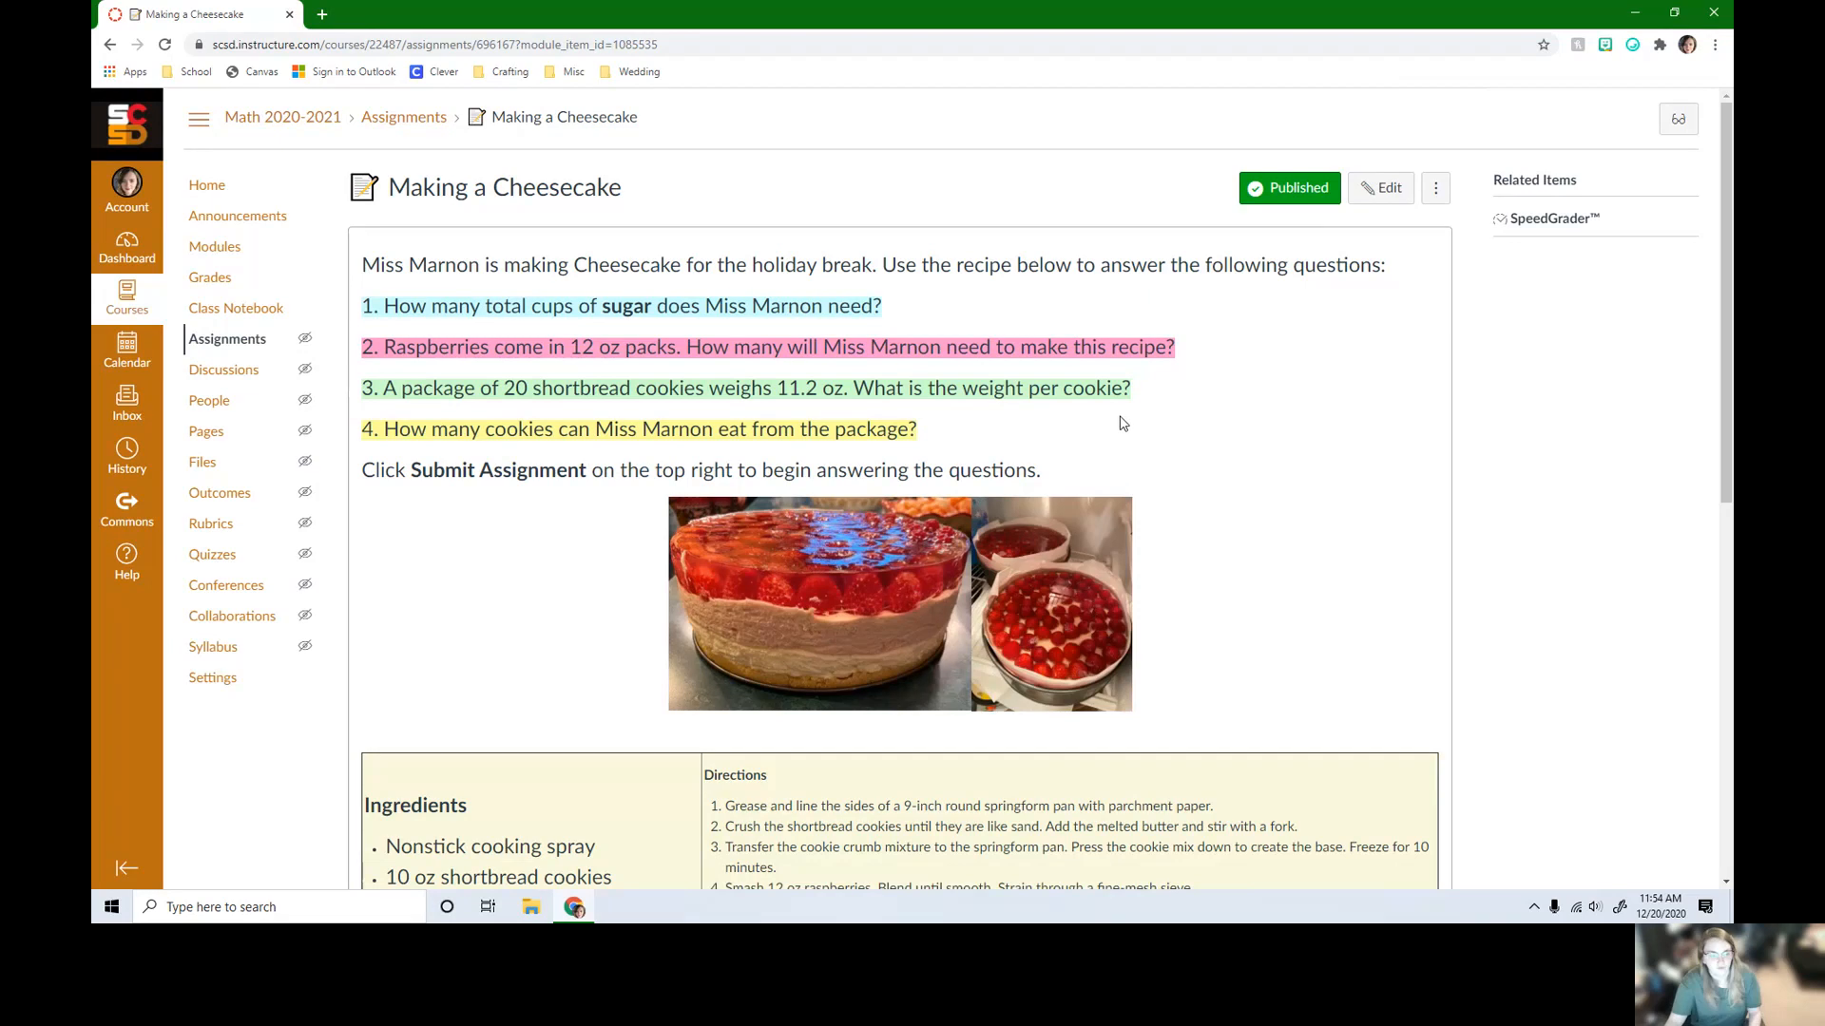
mouse_move(1280, 451)
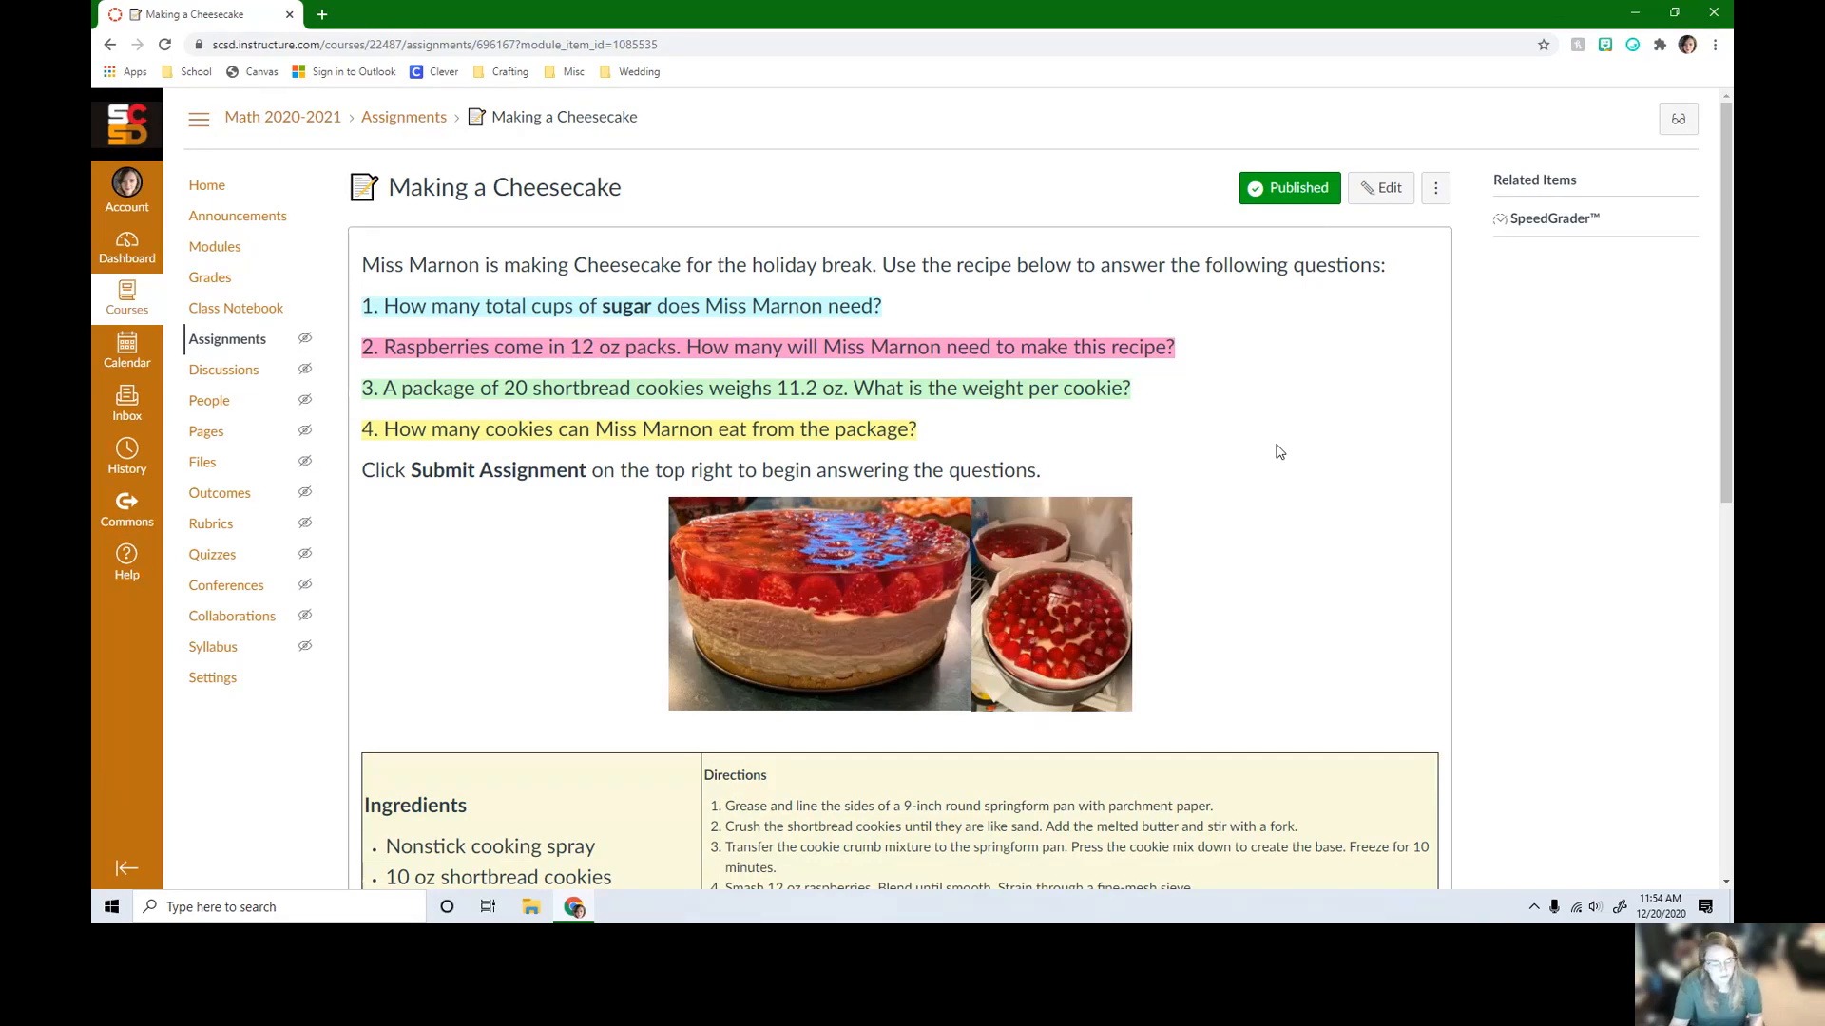
mouse_move(1273, 440)
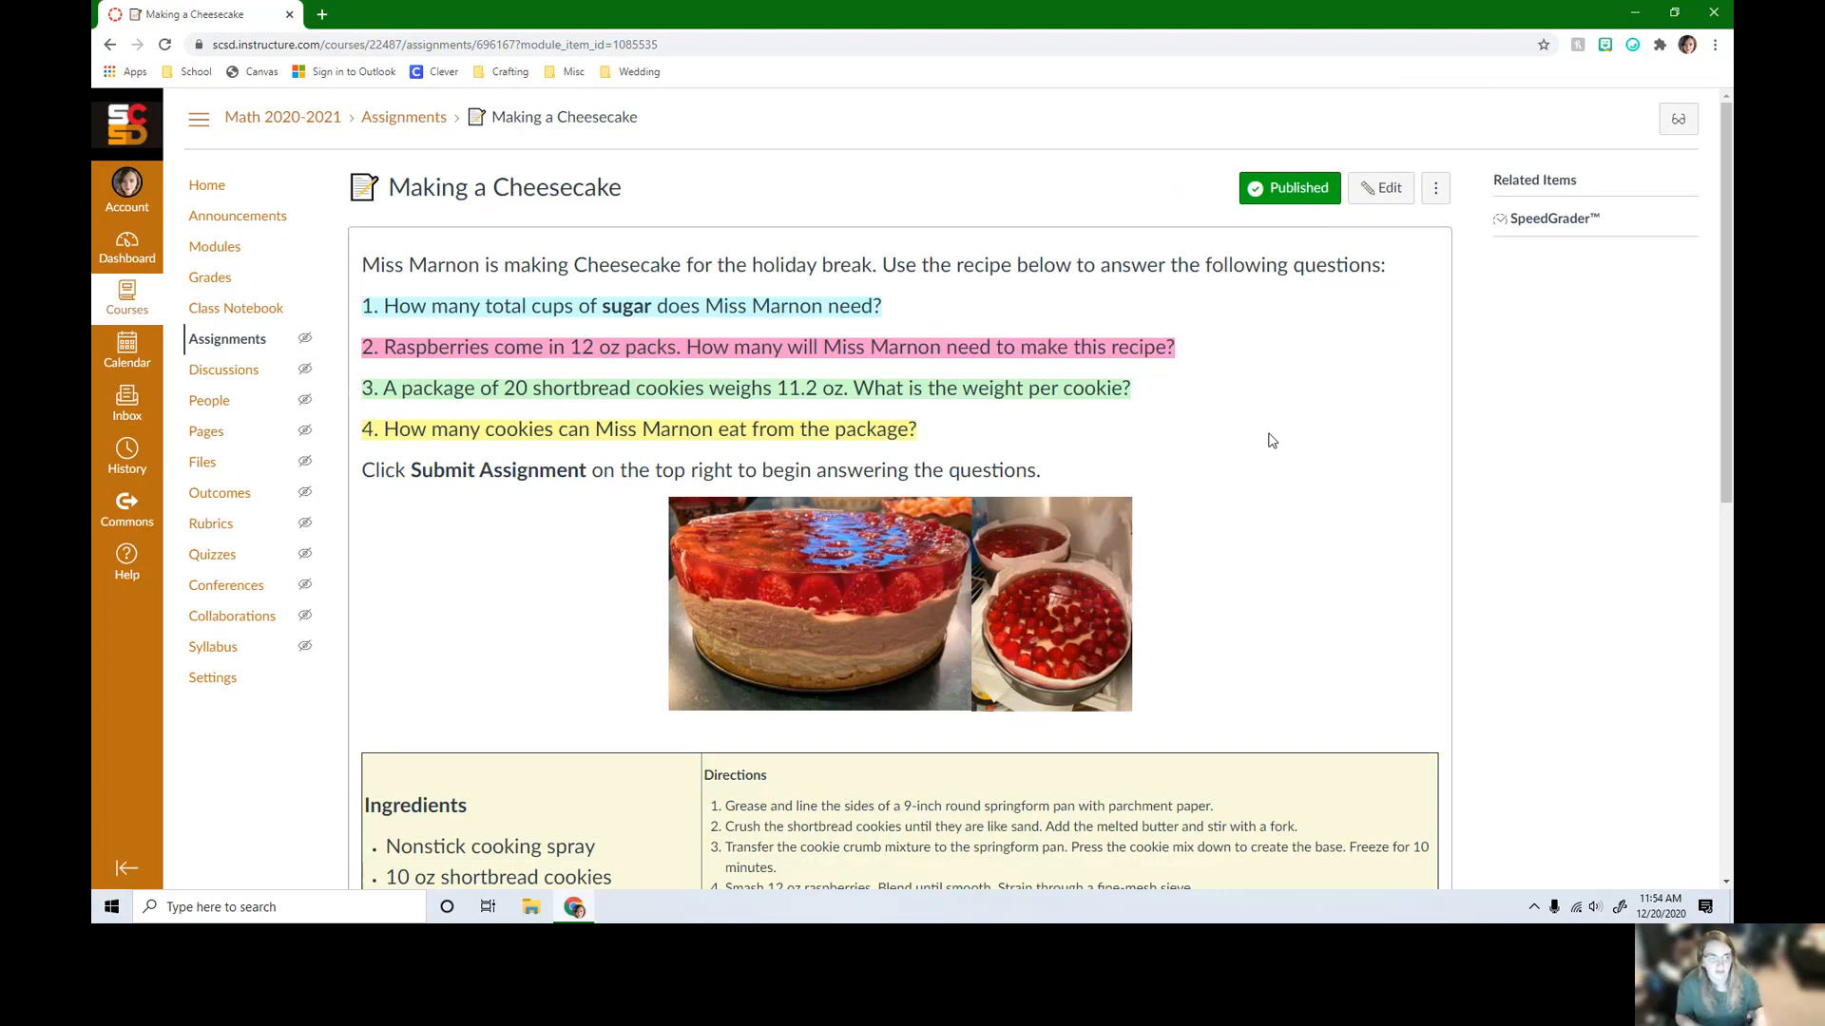
mouse_move(1193, 93)
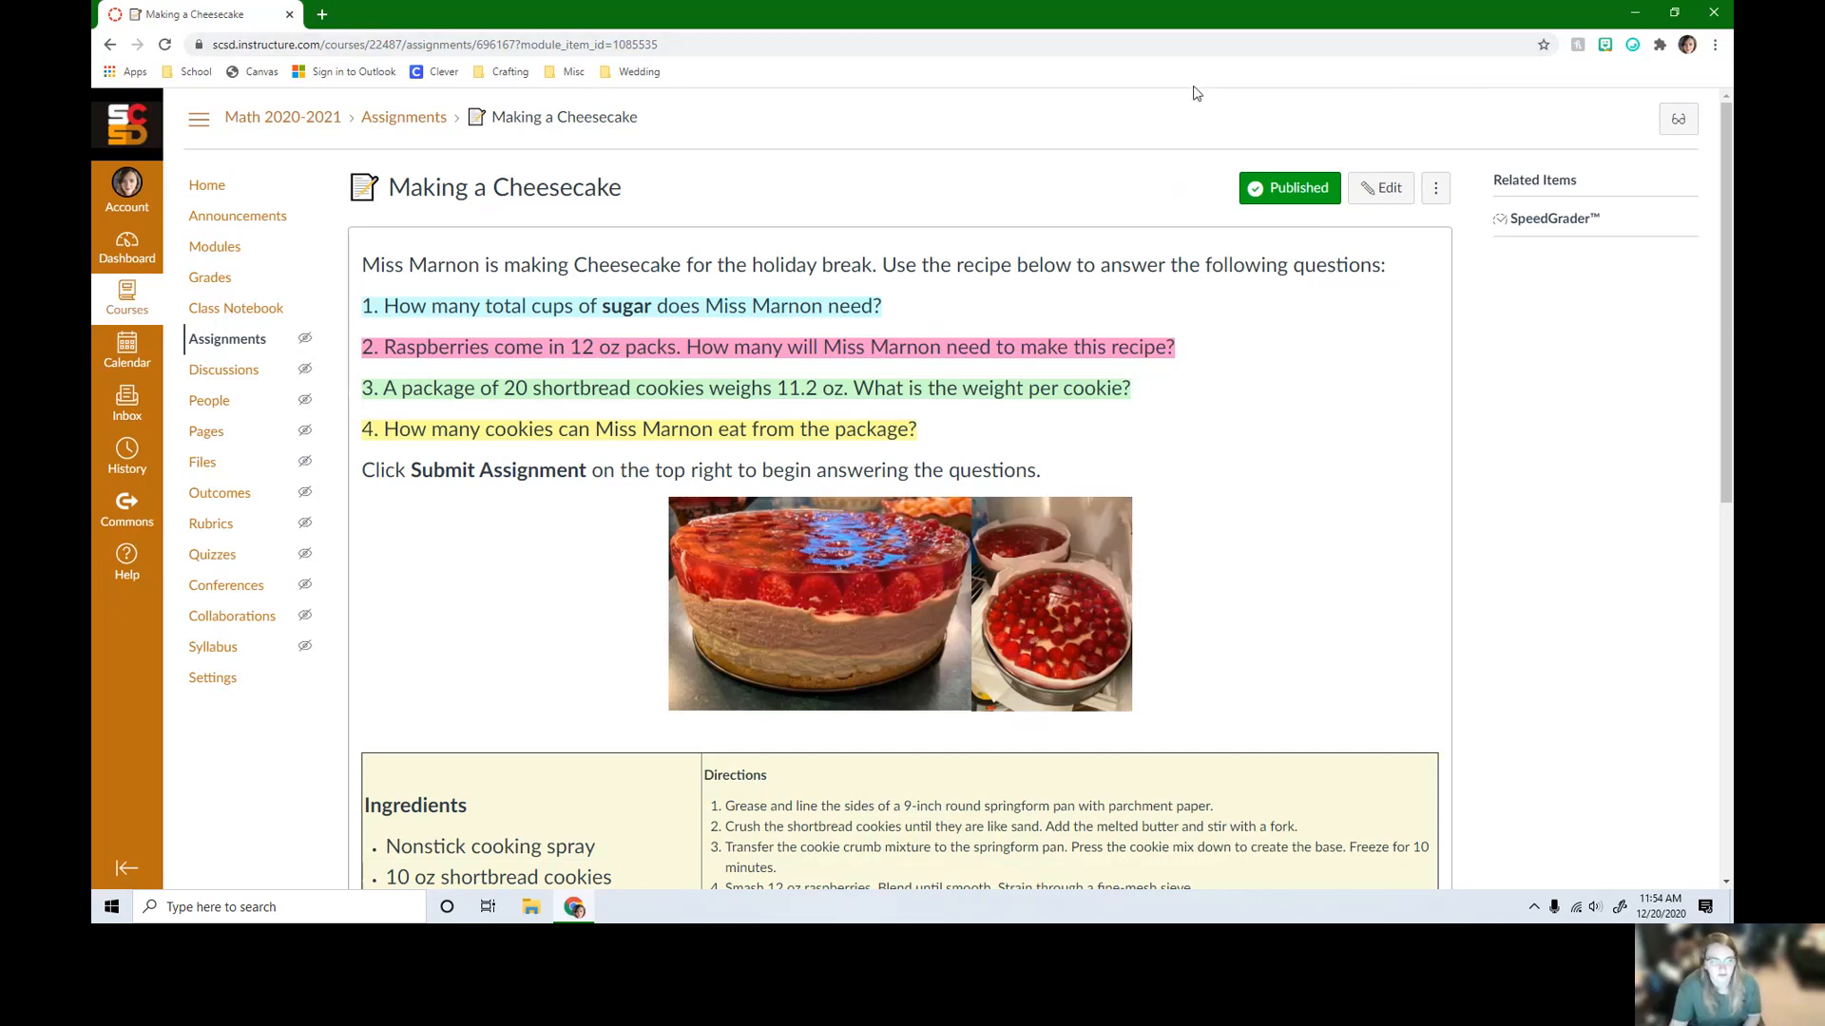
Return to the Modules list and scroll to the Wednesday 12/23 module with Making a Cheesecake.
left_click(213, 246)
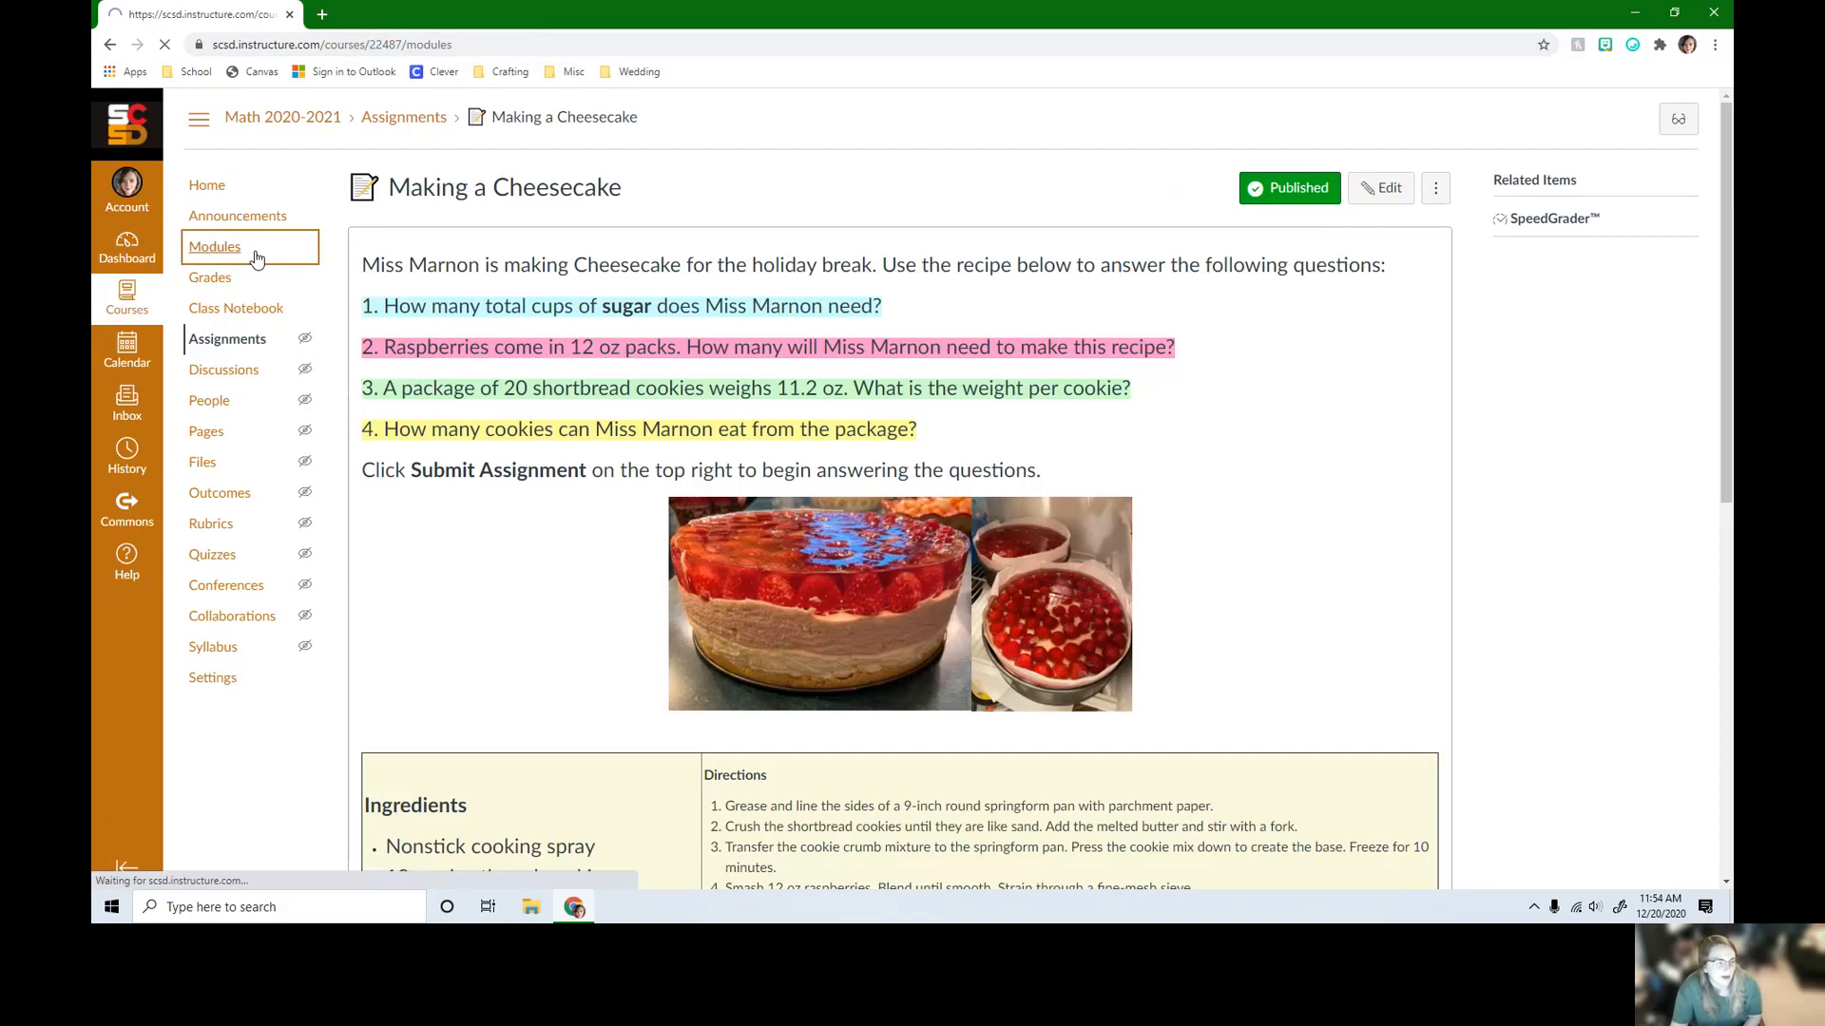
left_click(214, 247)
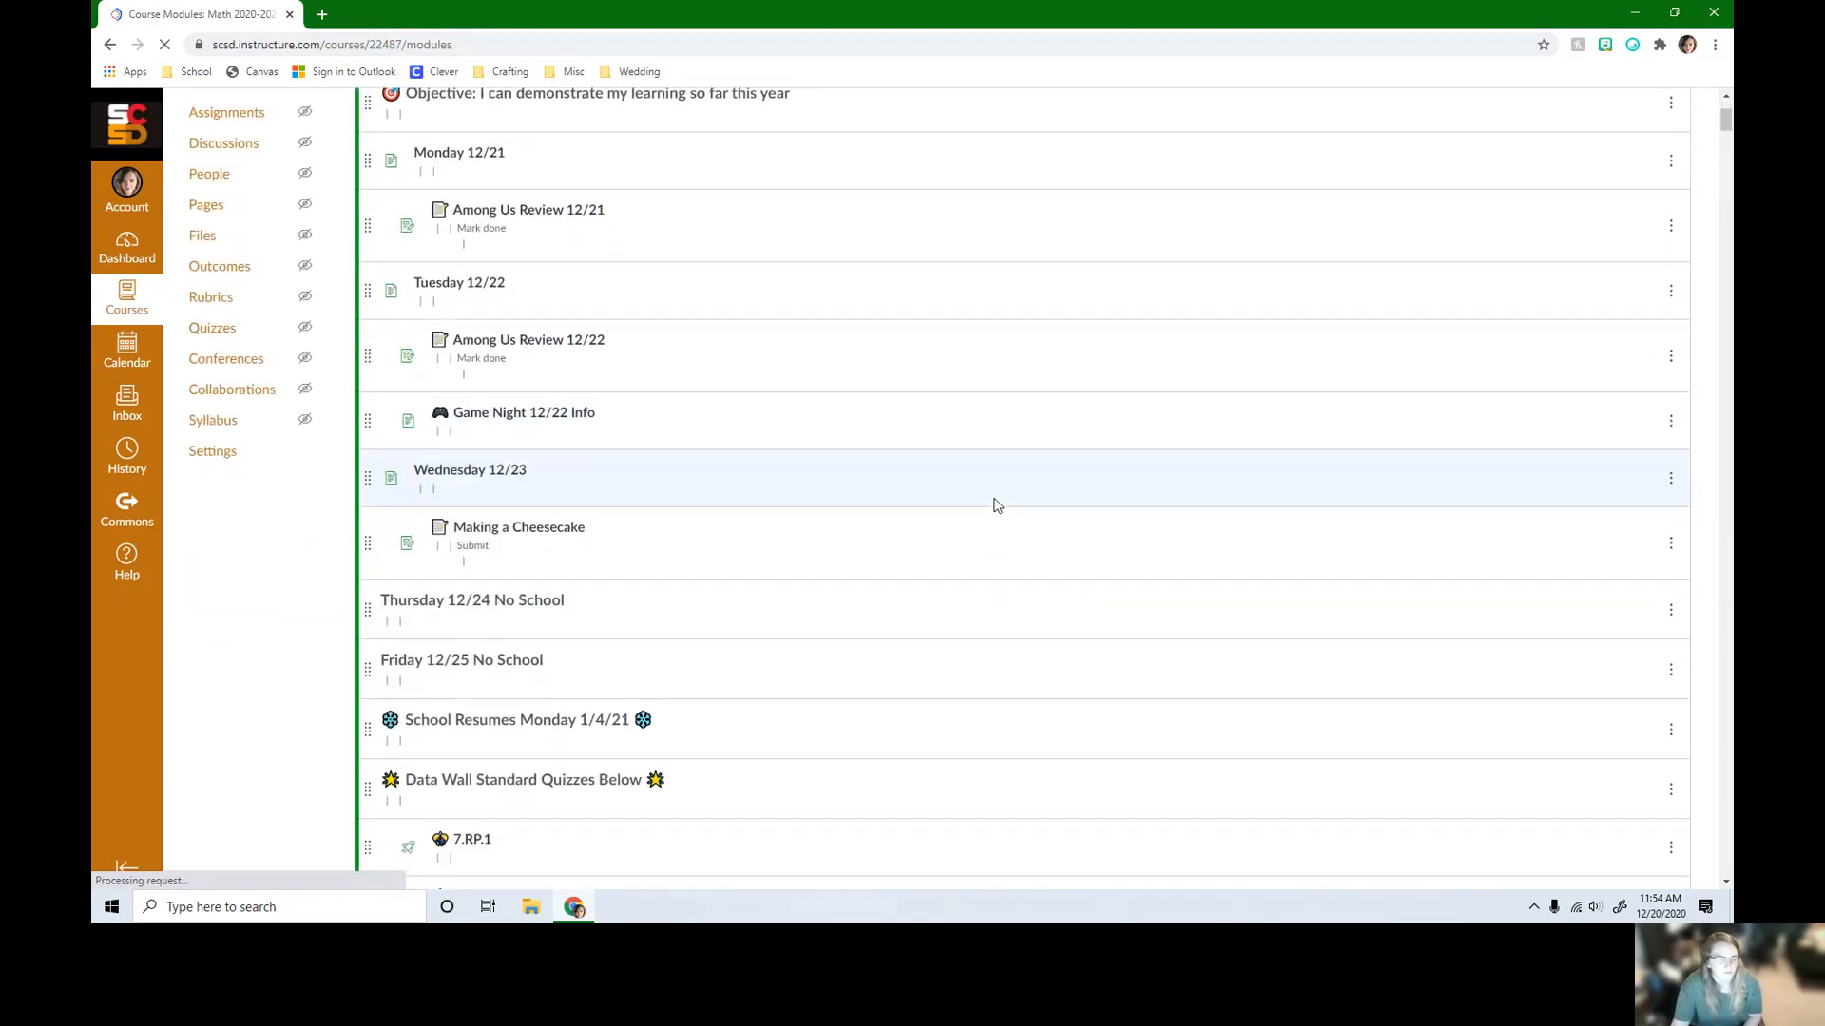
scroll("down", 3)
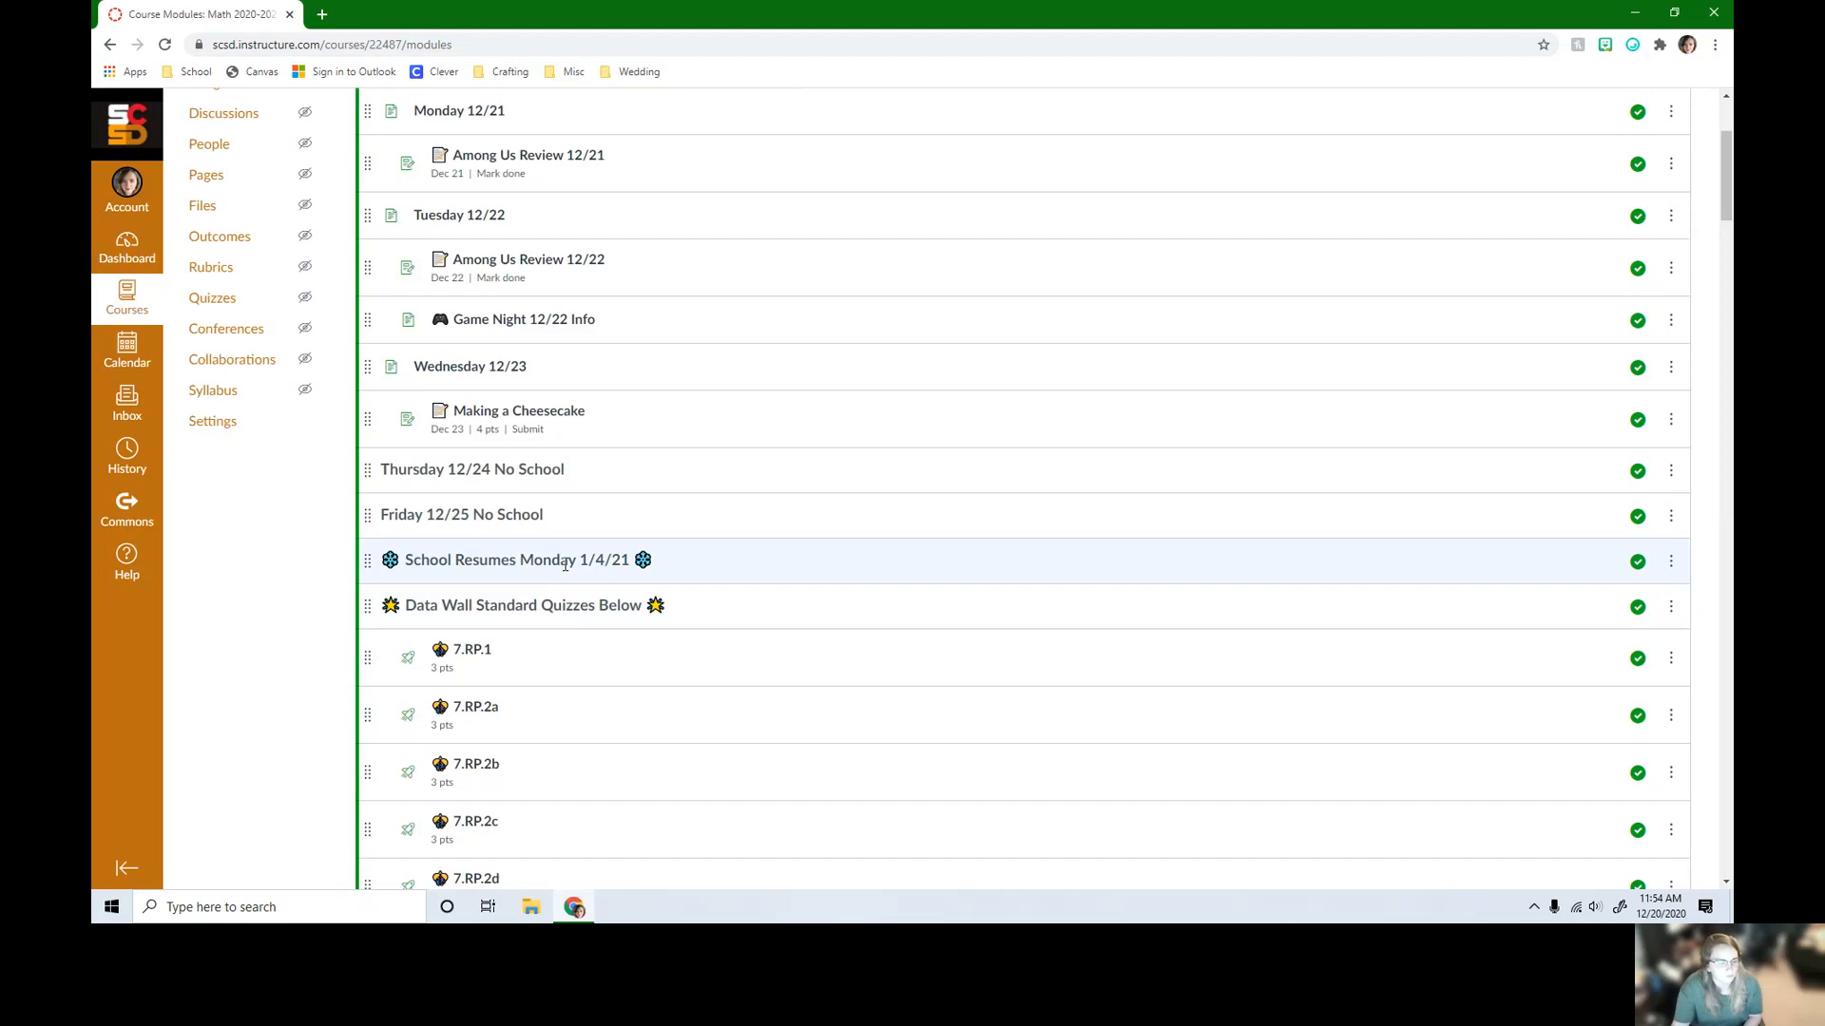
mouse_move(648, 574)
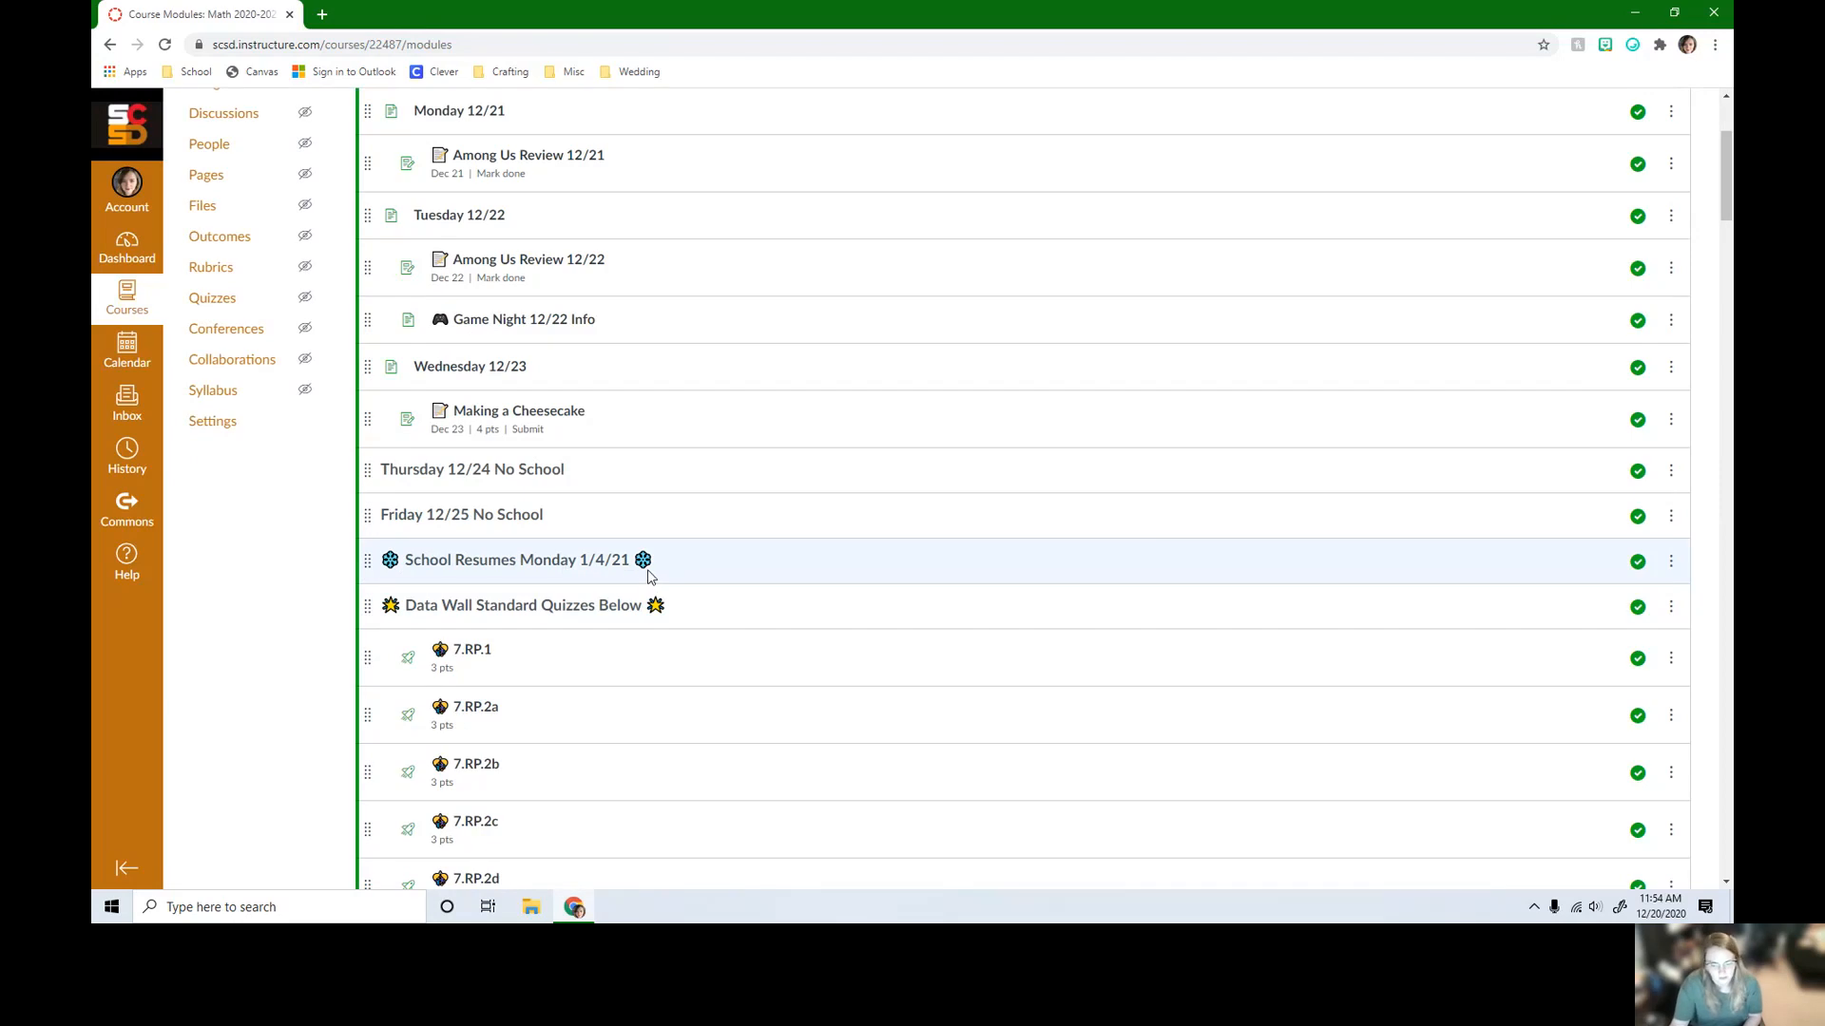
mouse_move(658, 572)
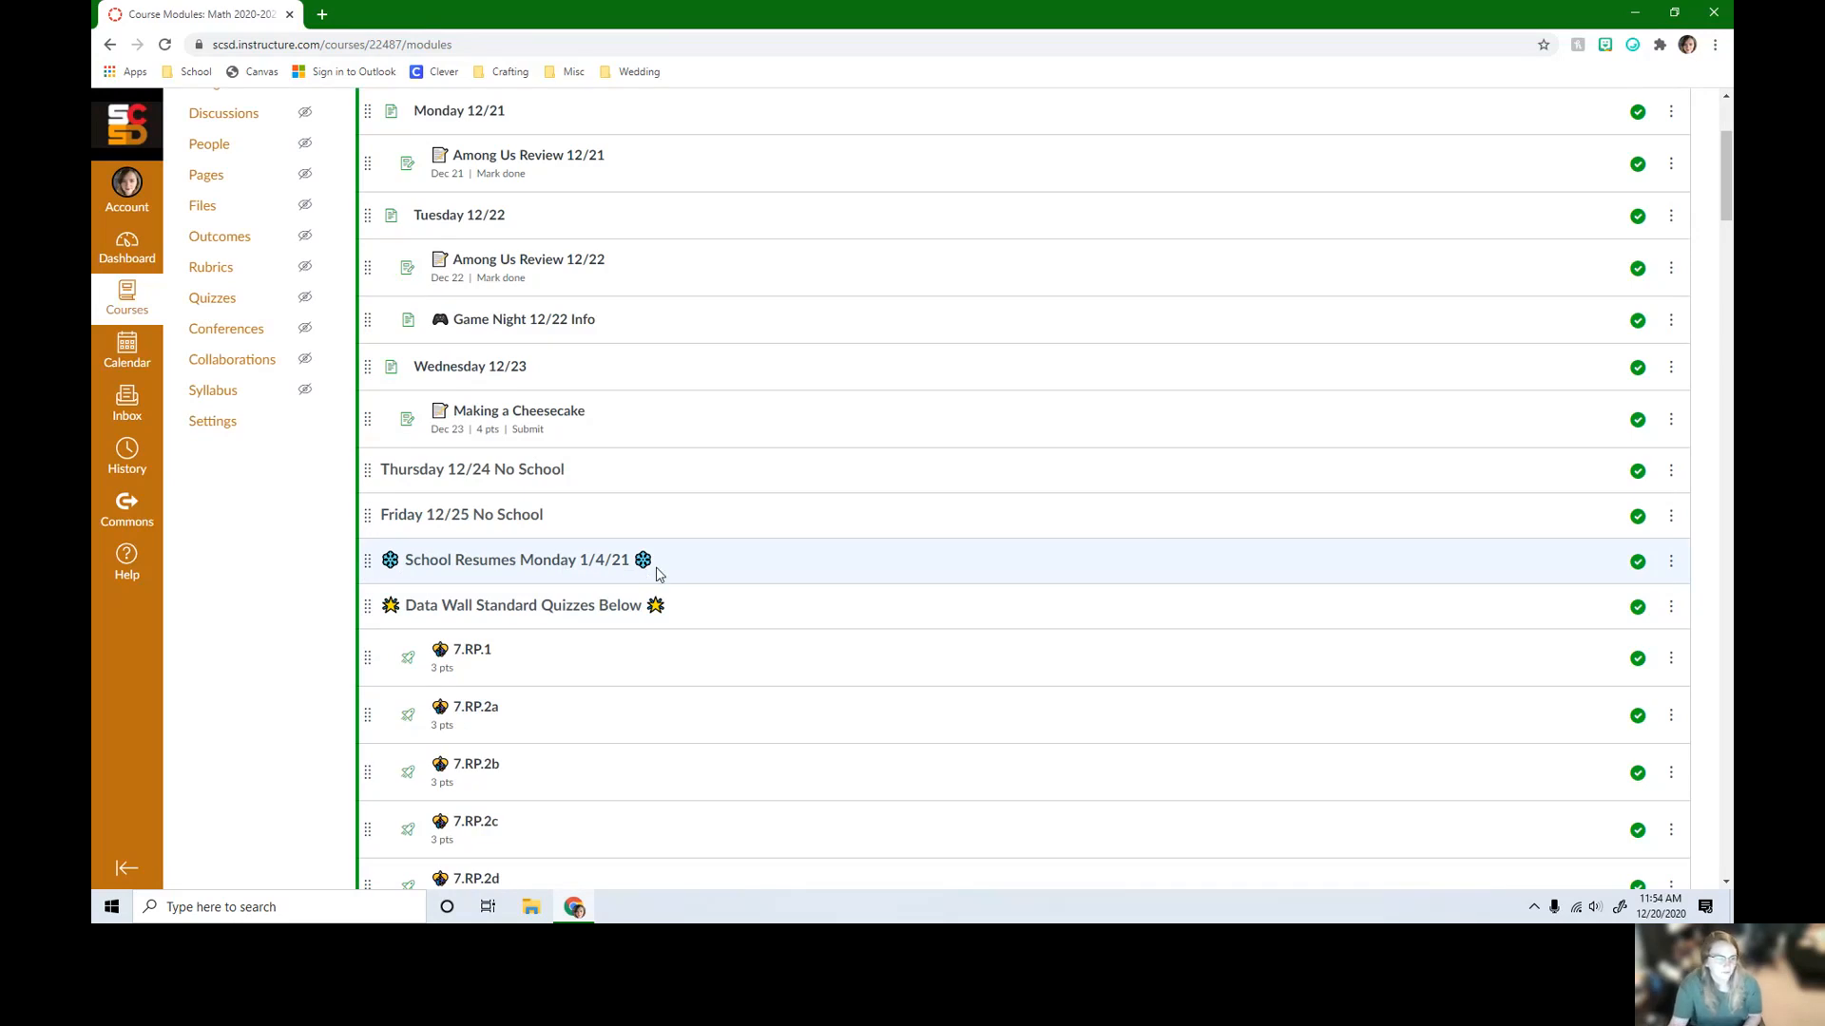